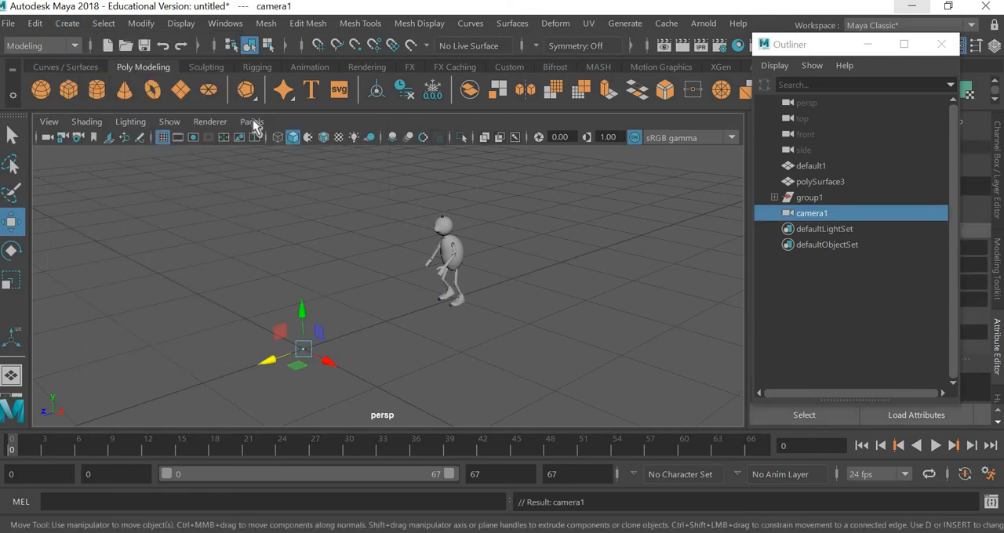
- Look through camera1 in the viewport and display the resolution gate frame
click(251, 123)
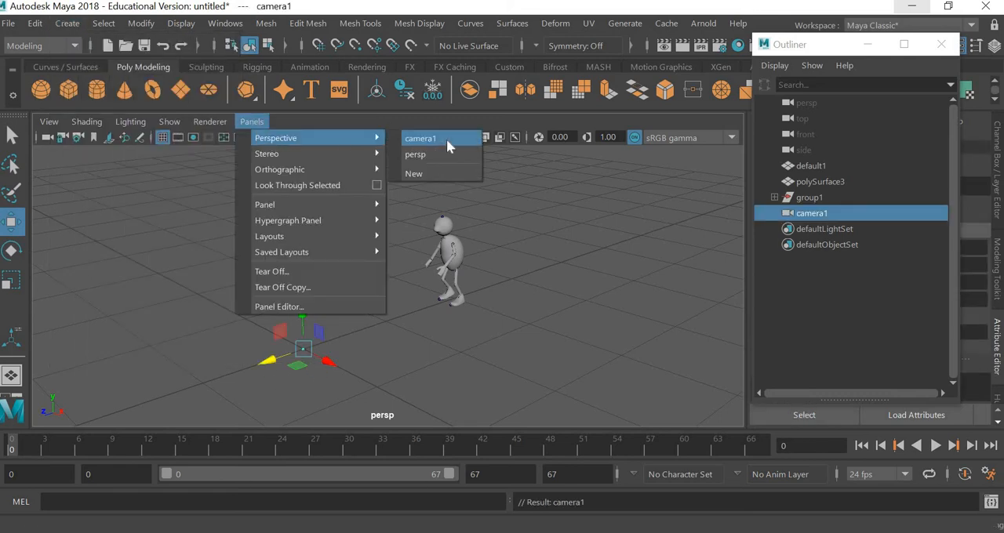
click(421, 138)
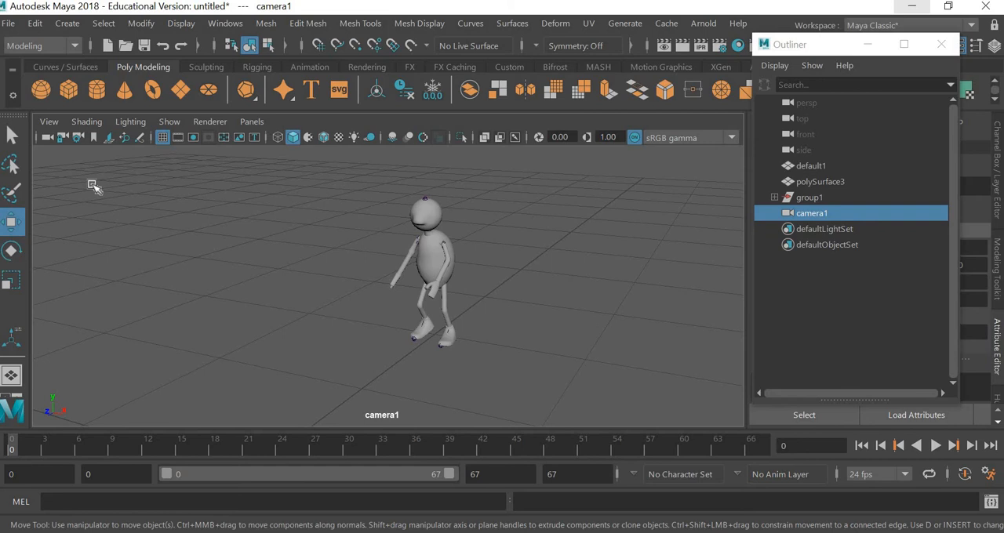
click(49, 122)
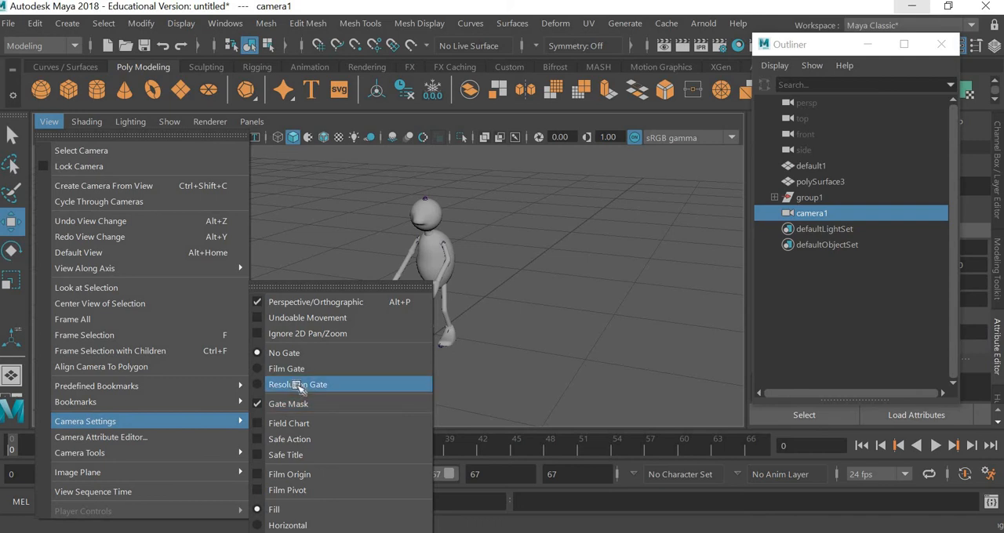
click(298, 384)
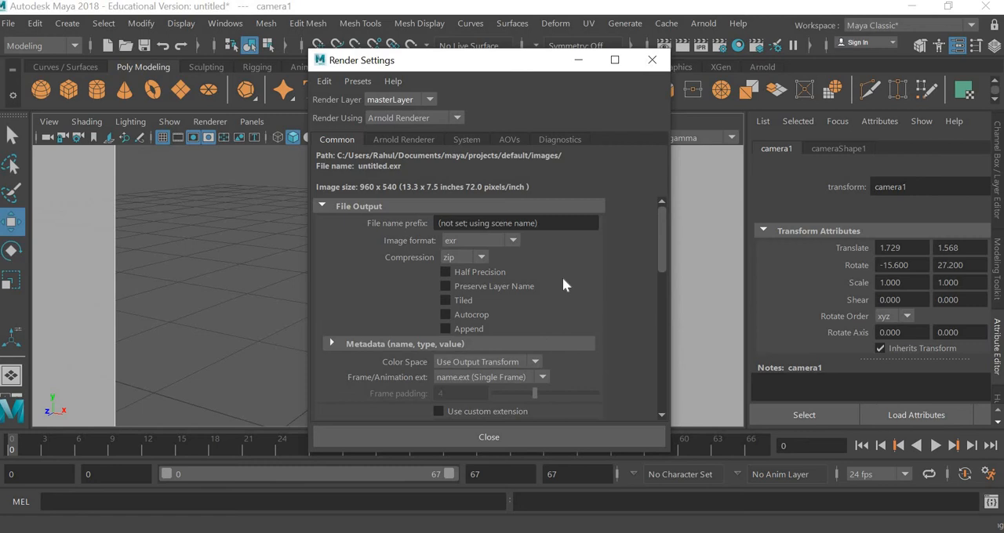
- Set the render image size to 1280 × 720 and close Render Settings
scroll(down, 3)
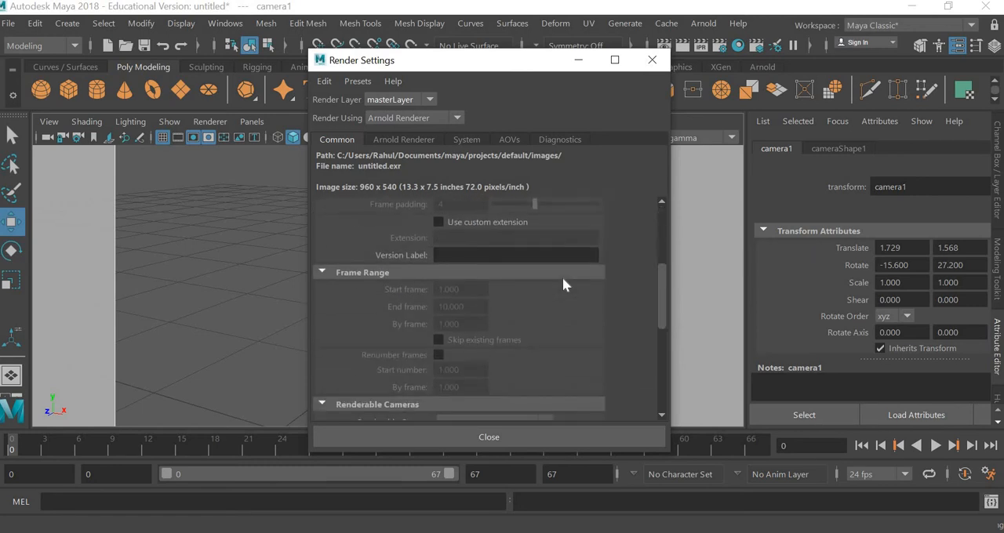
scroll(down, 3)
text(1280)
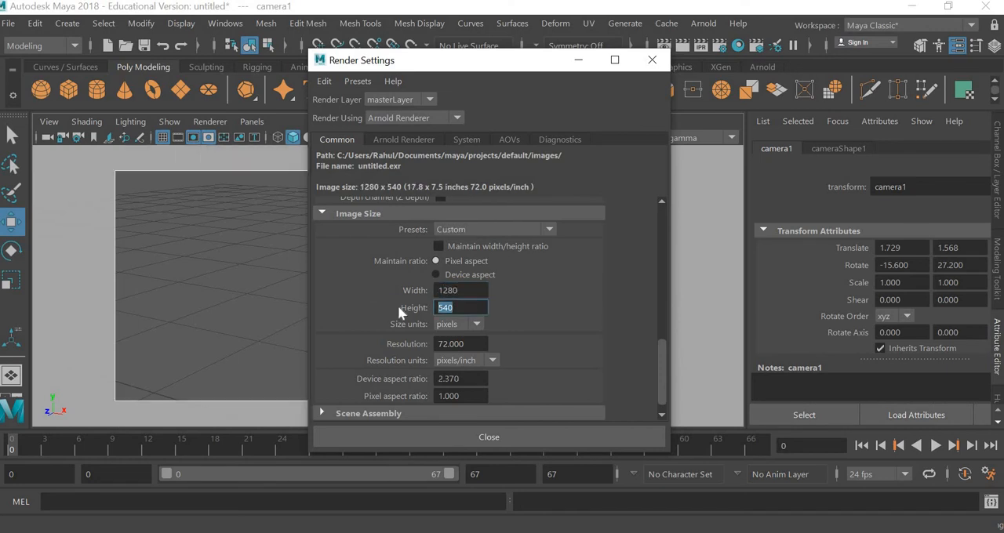
text(720)
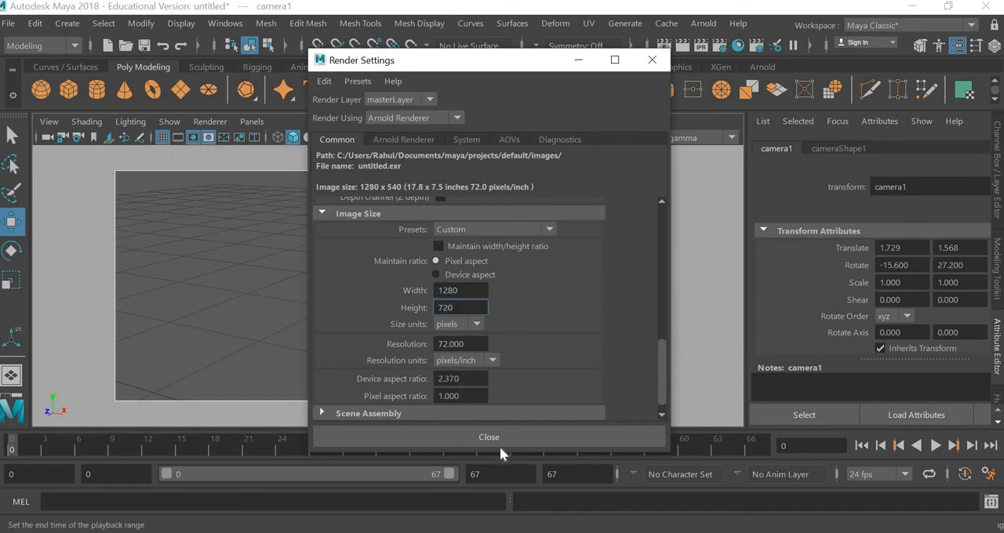
click(489, 436)
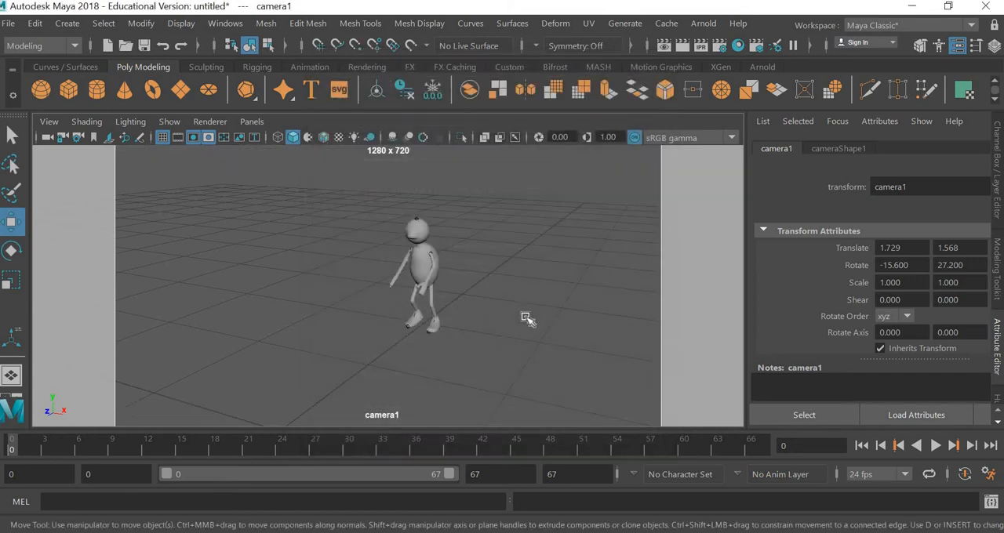
mouse_move(311, 279)
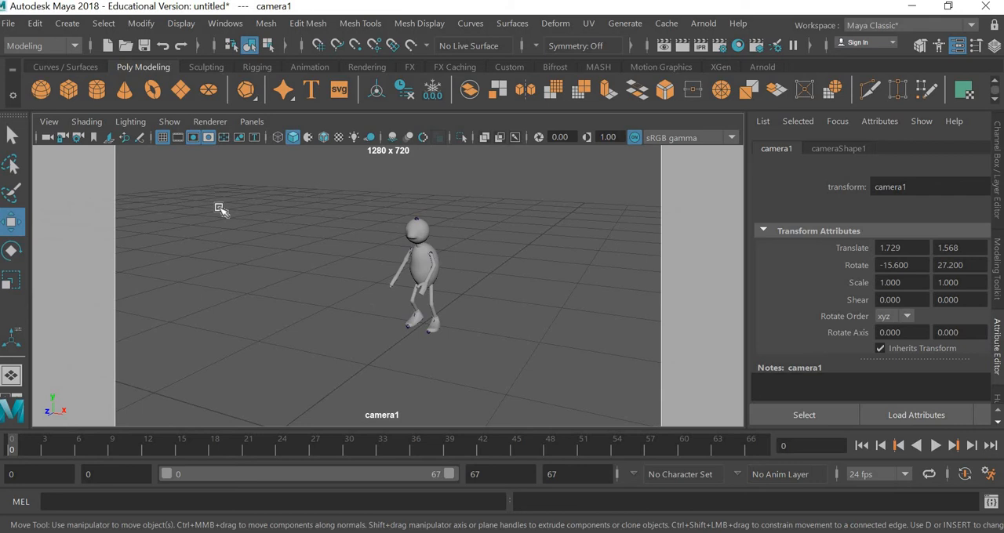
mouse_move(51, 122)
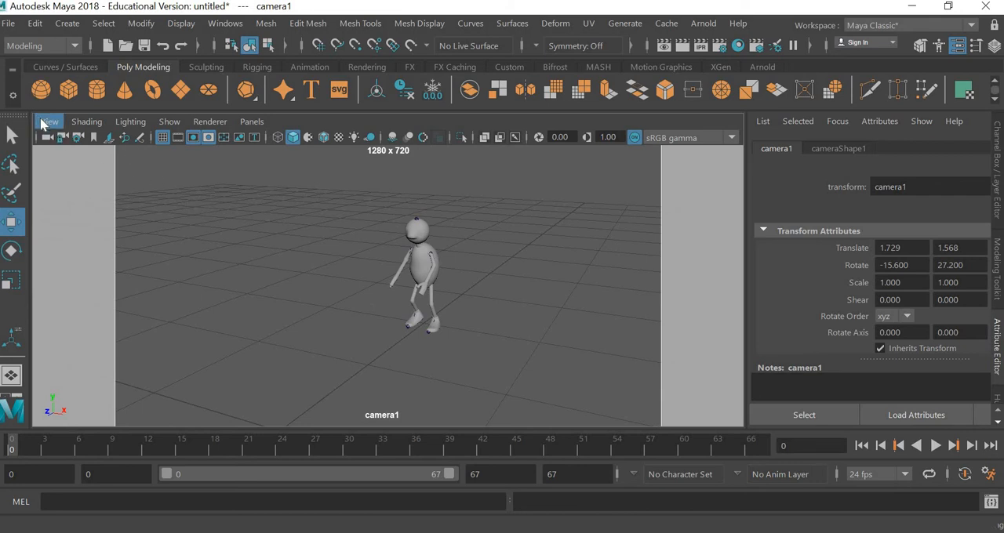
- Import footage.000.tga from the Desktop project's maya folder as camera1's image plane
click(48, 123)
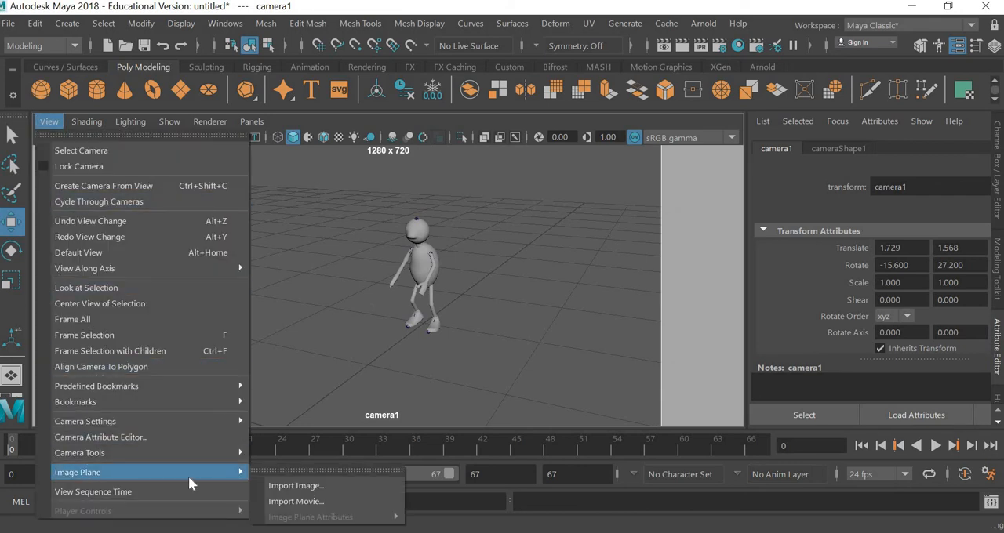
click(295, 487)
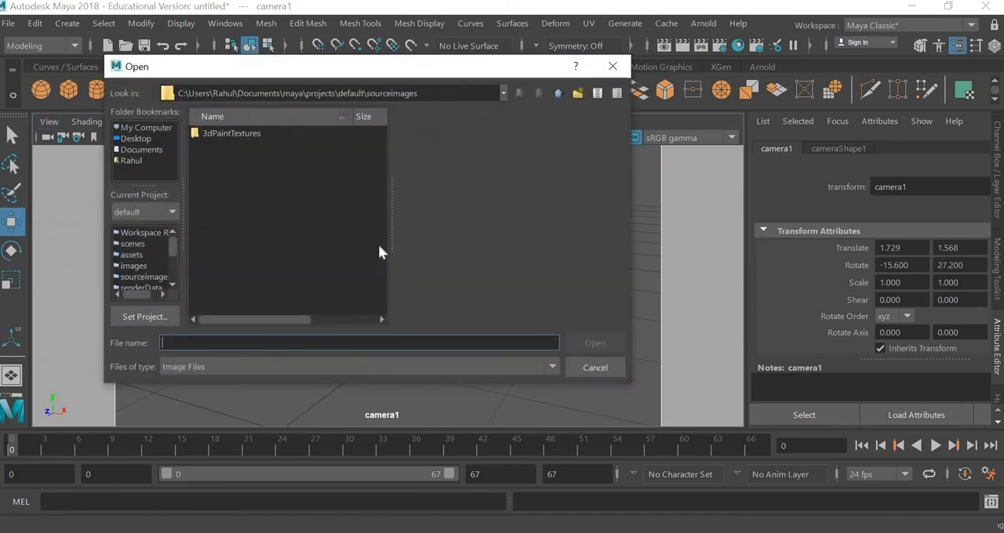
mouse_move(210, 247)
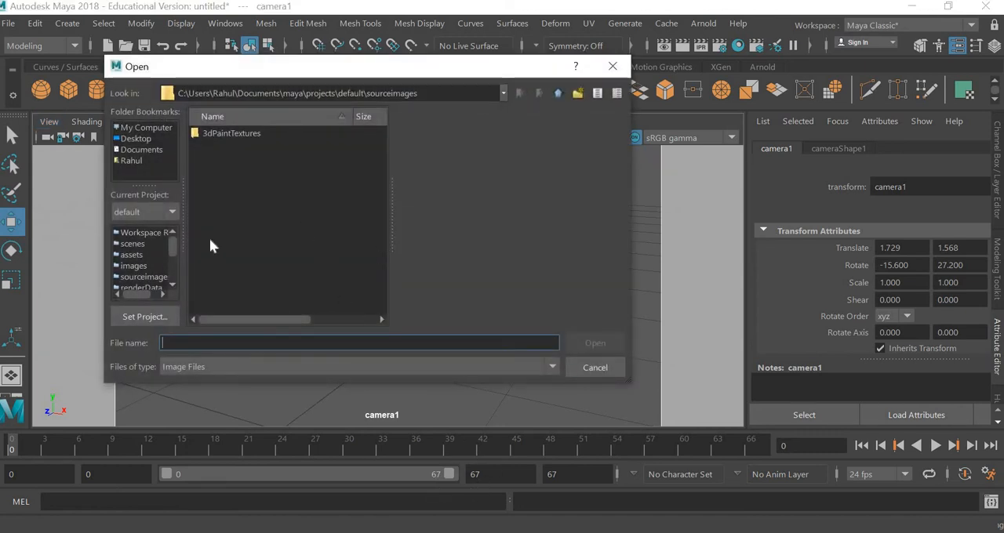
mouse_move(165, 162)
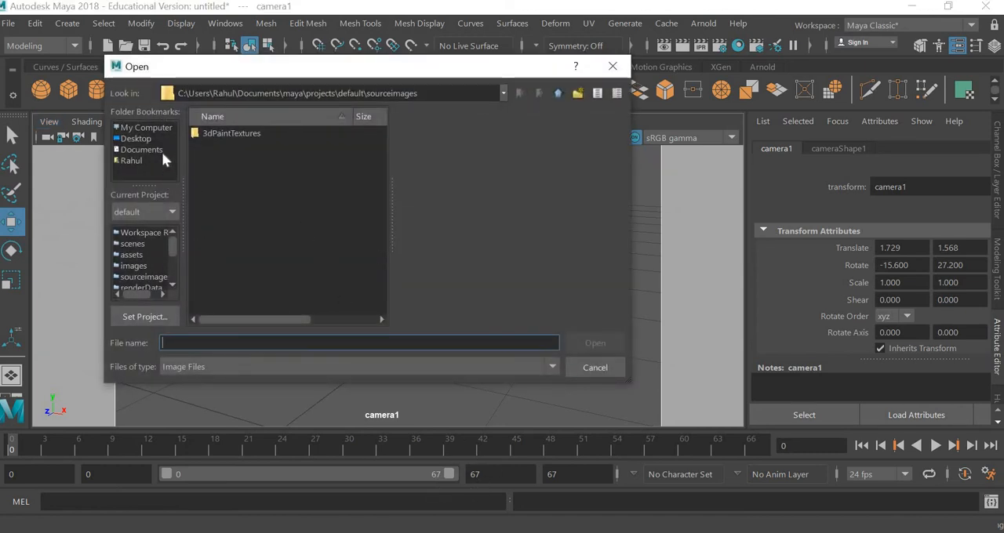
click(135, 138)
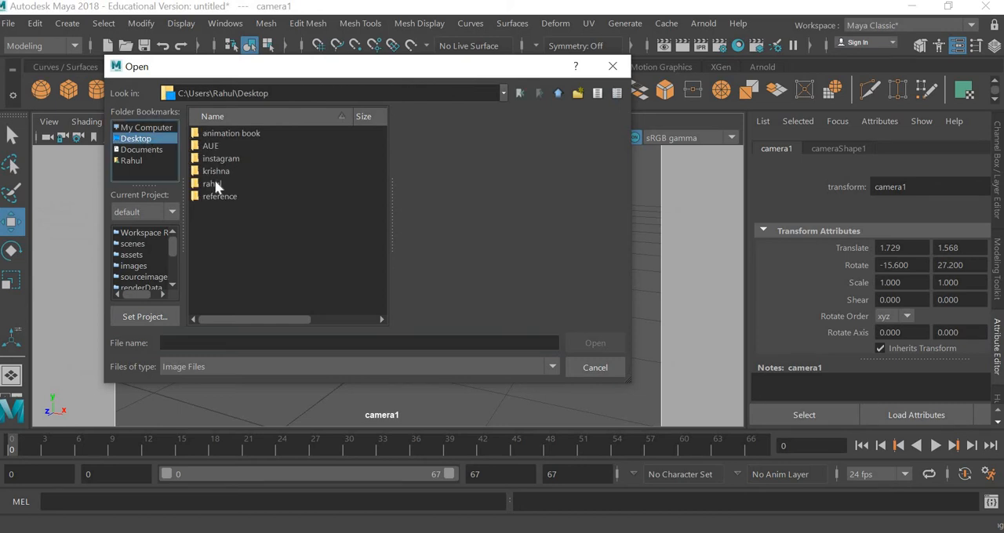
double_click(210, 184)
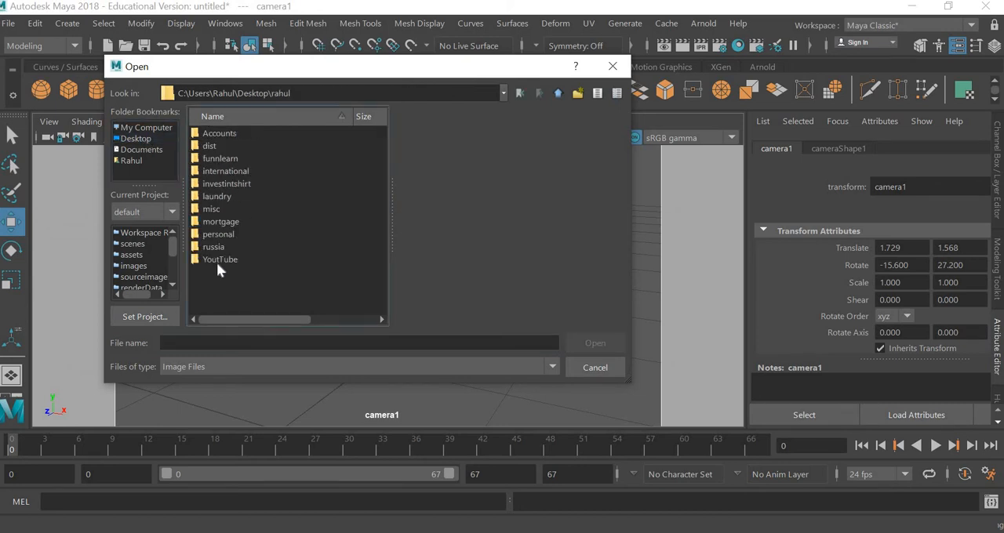
double_click(219, 259)
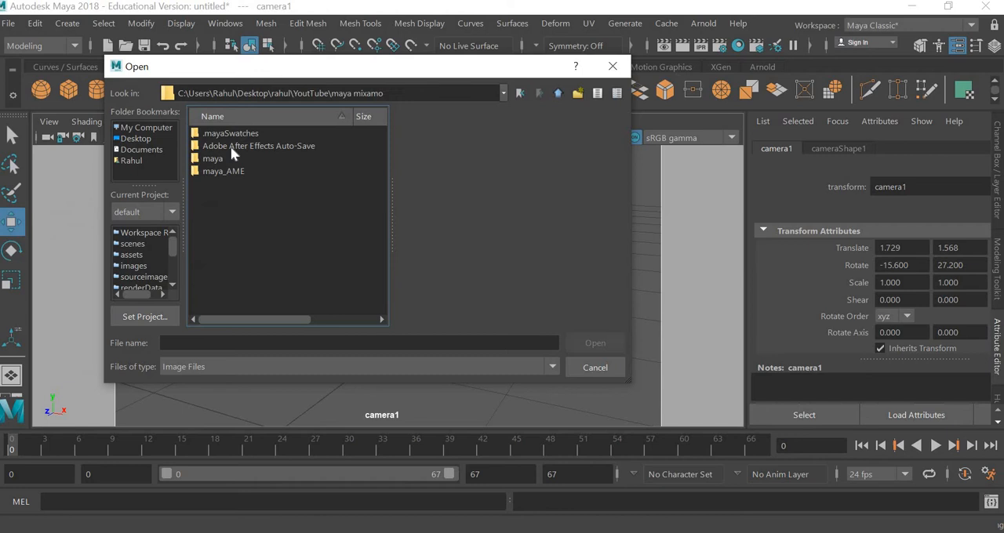
click(212, 158)
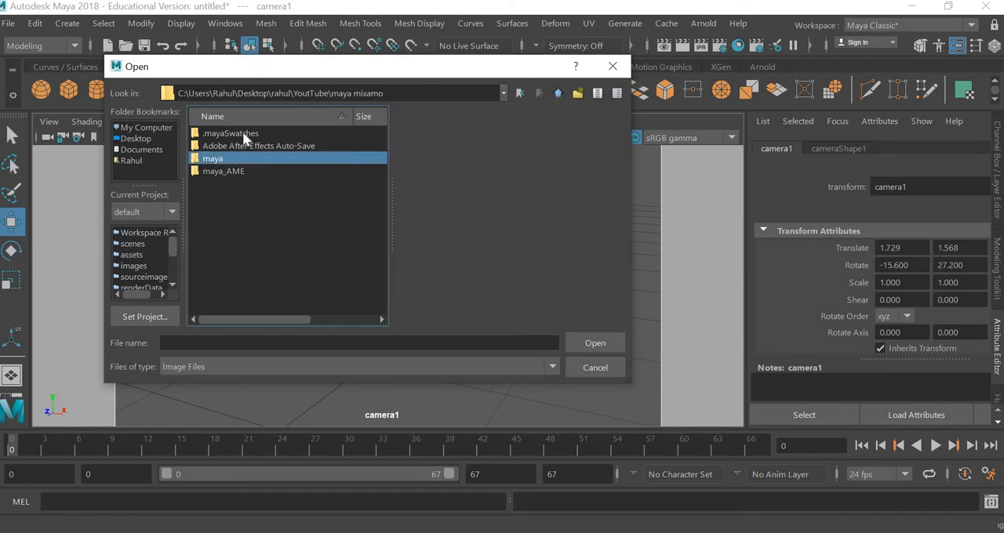
double_click(212, 157)
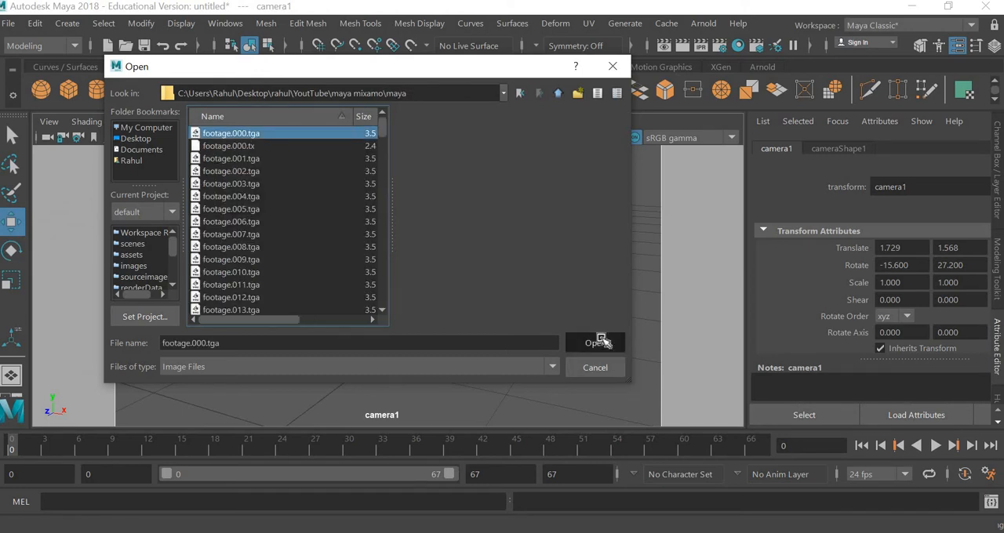
click(596, 342)
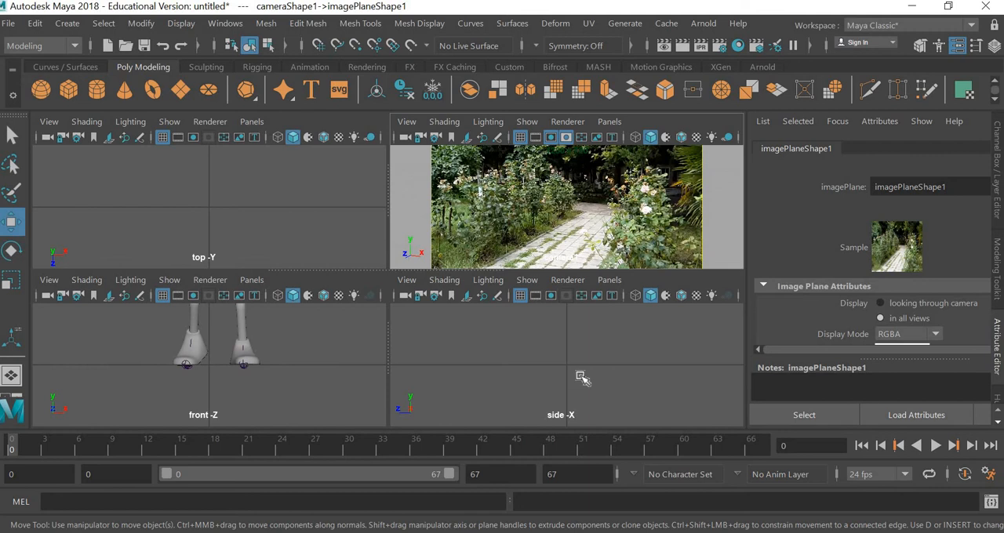
mouse_move(163, 381)
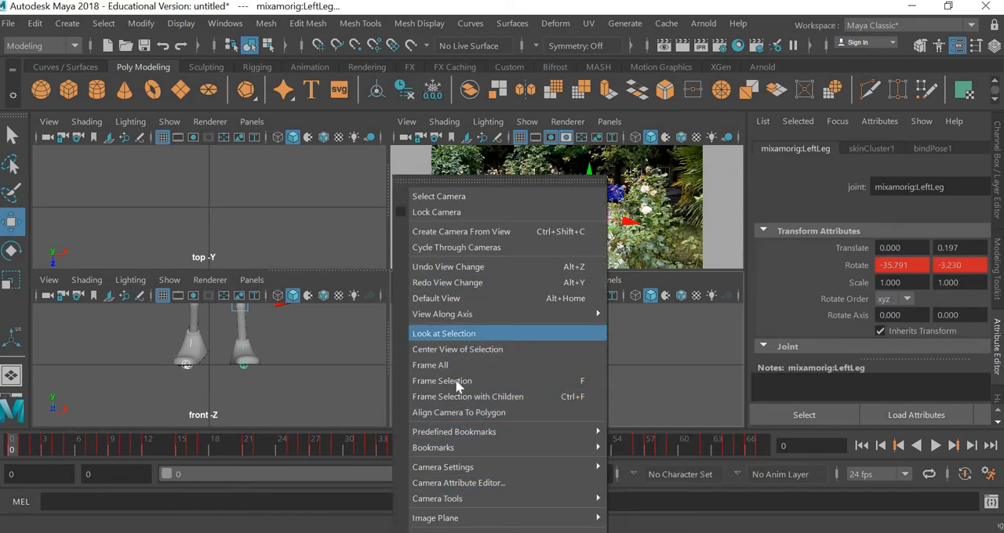
- Select imagePlaneShape1 in the Attribute Editor and show it only when looking through the camera
click(442, 381)
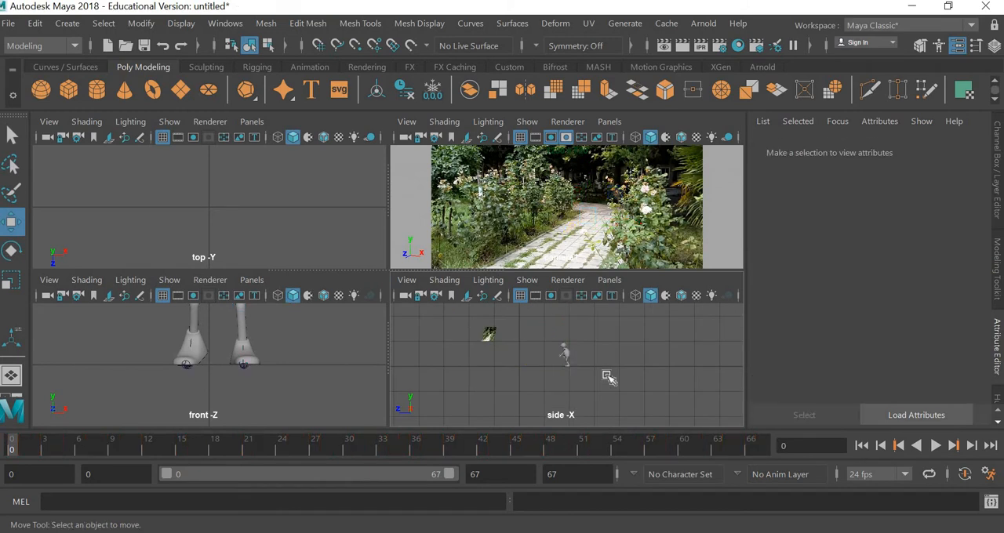
mouse_move(291, 361)
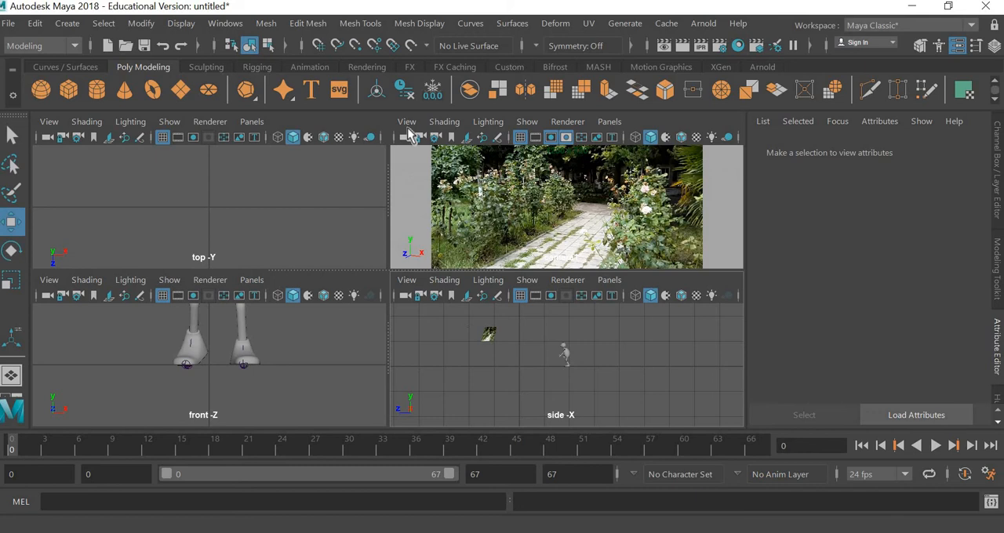
click(406, 122)
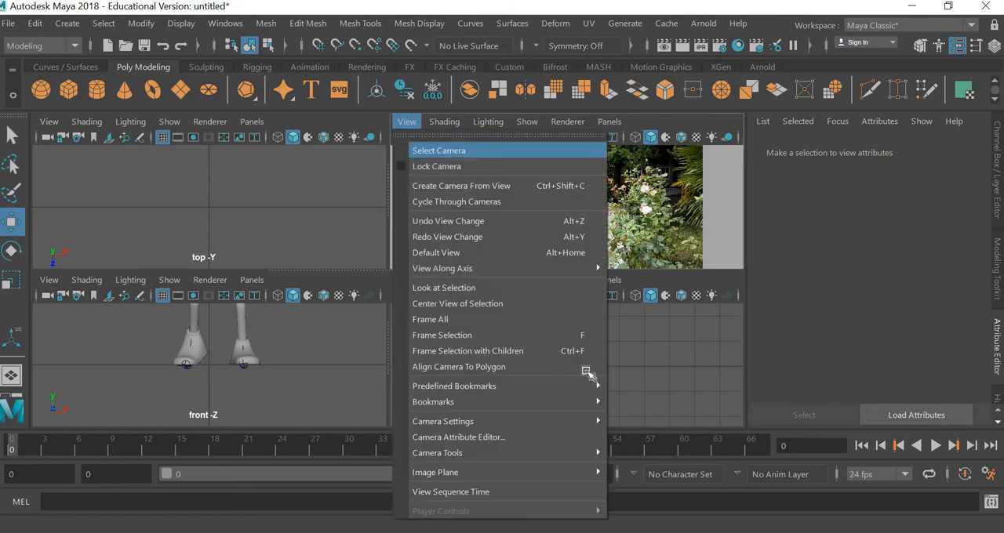
click(438, 151)
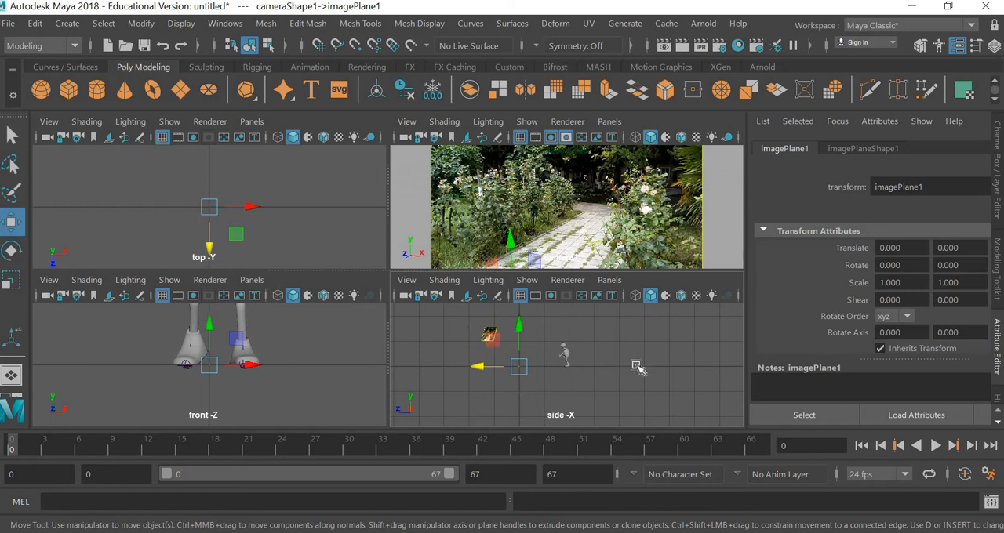
mouse_move(855, 197)
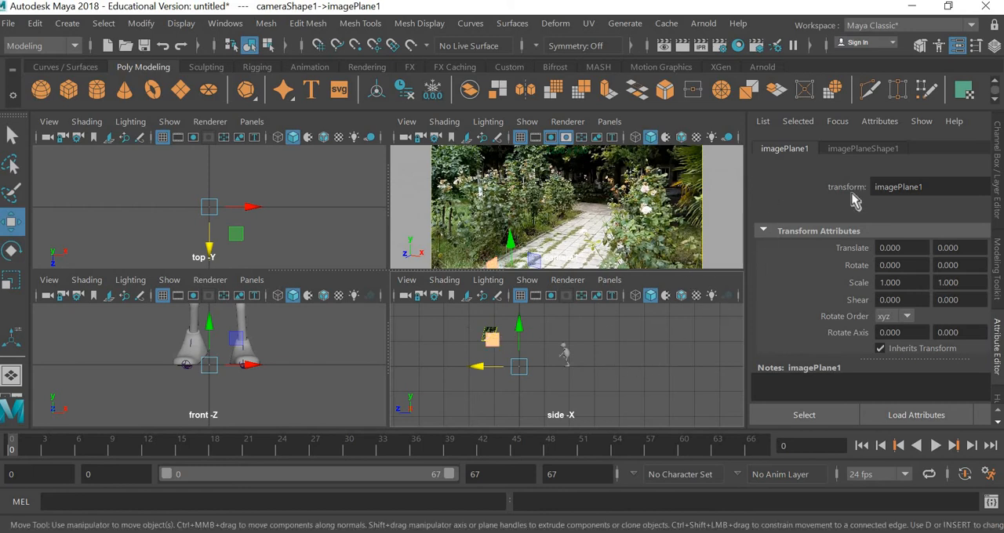
click(863, 147)
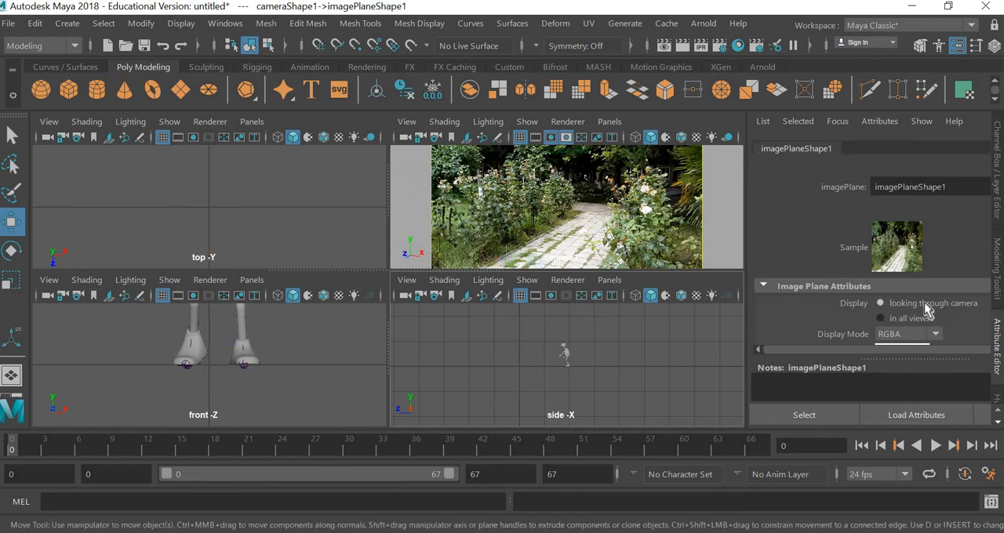
click(880, 319)
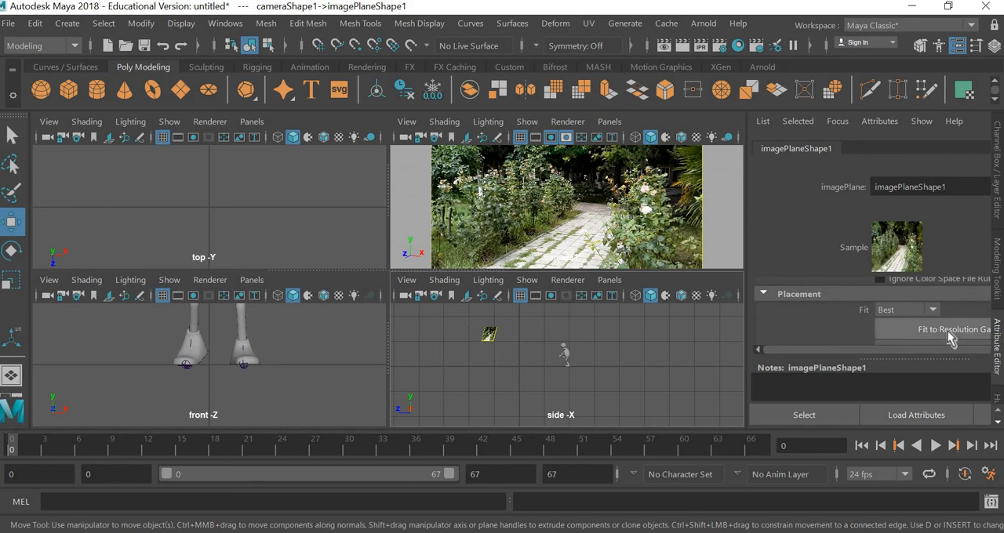
mouse_move(631, 329)
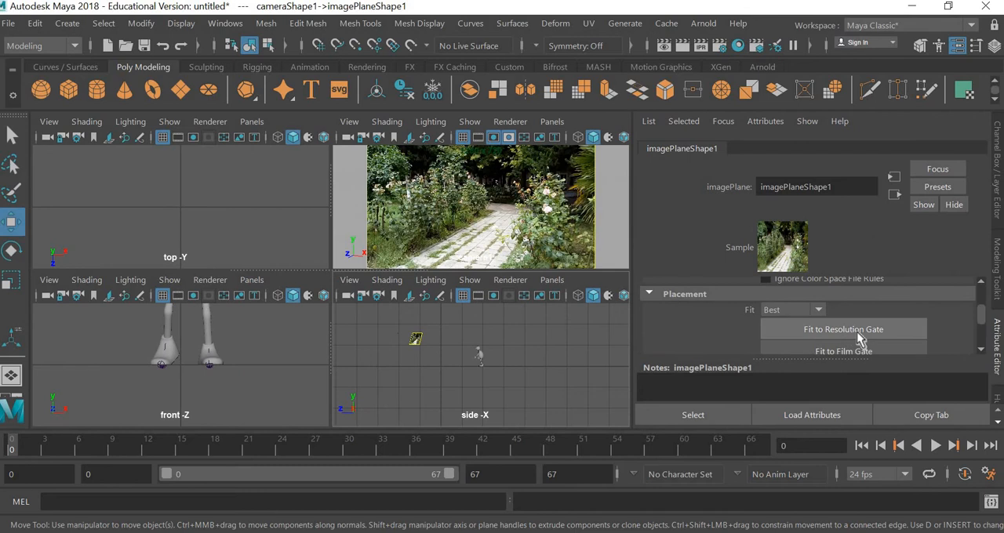
mouse_move(722, 320)
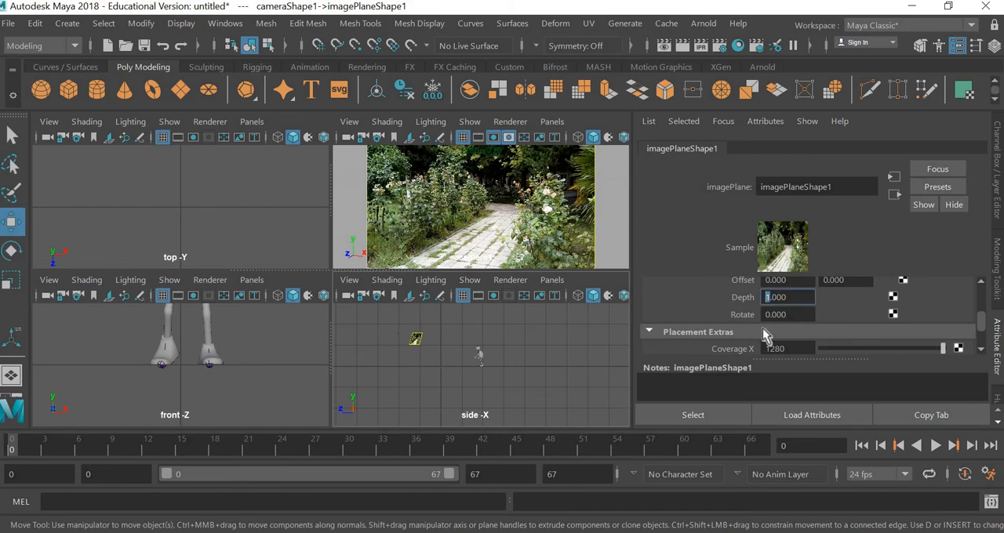
- Set the image plane depth to 10 so the character stands in front of the footage
text(10.000)
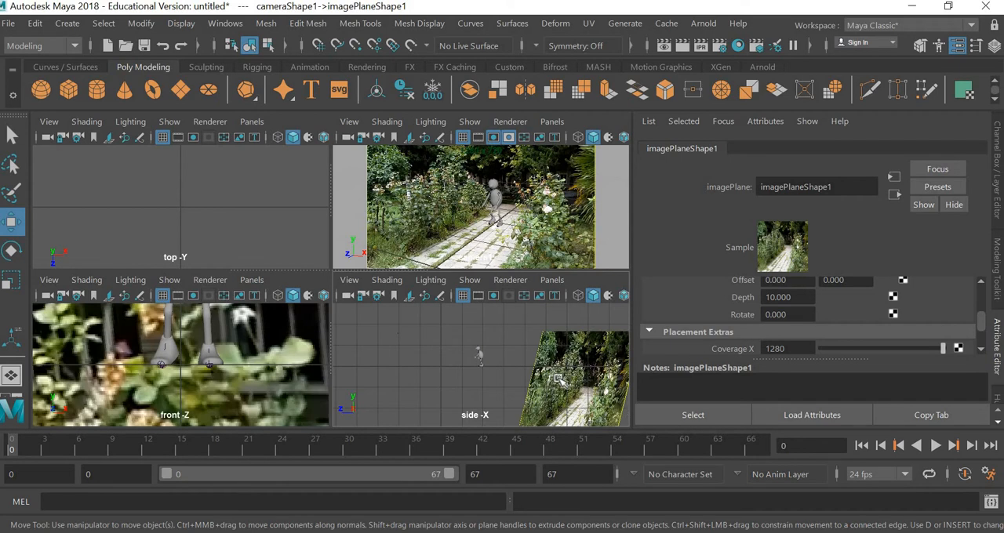
mouse_move(455, 360)
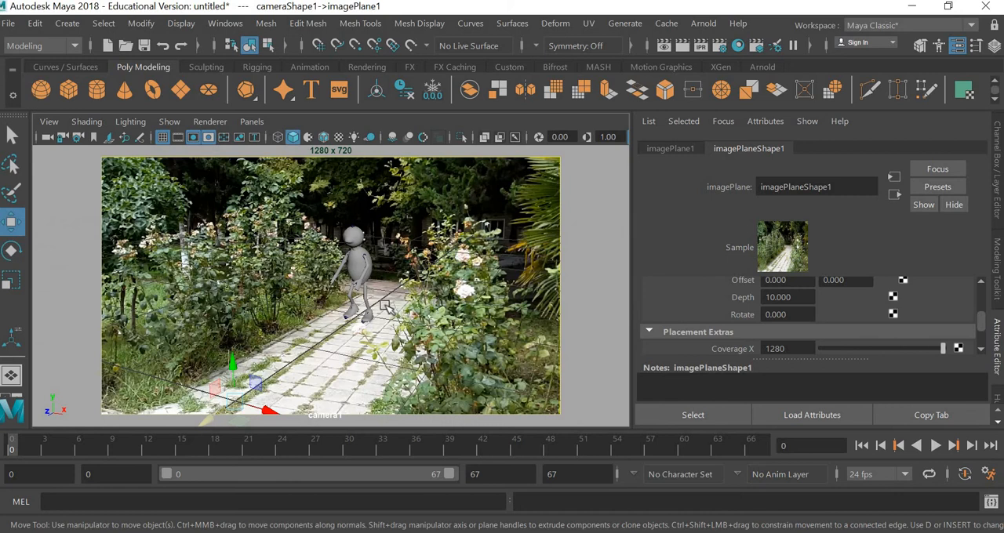
- Maximize the camera1 view and rewind the time slider to the first frame
click(963, 447)
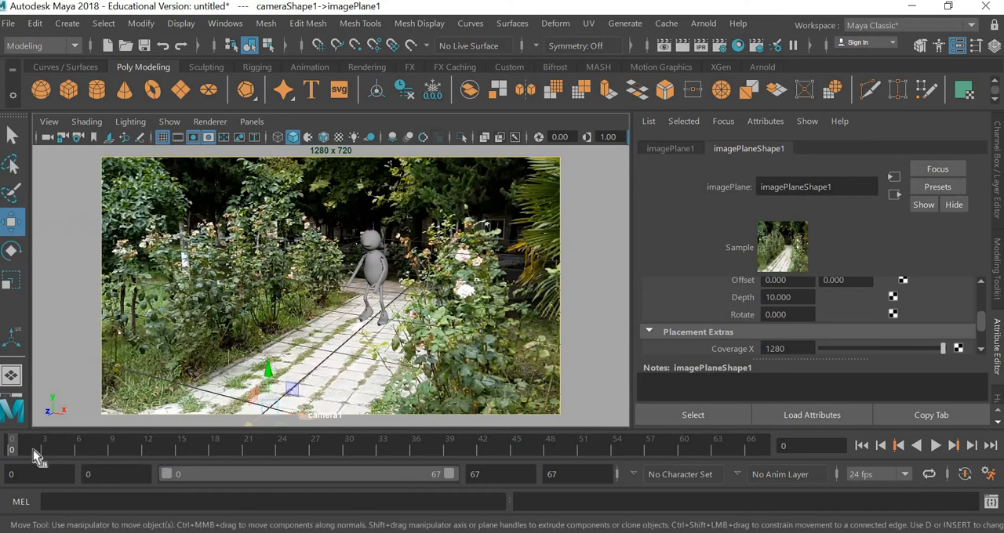
click(941, 449)
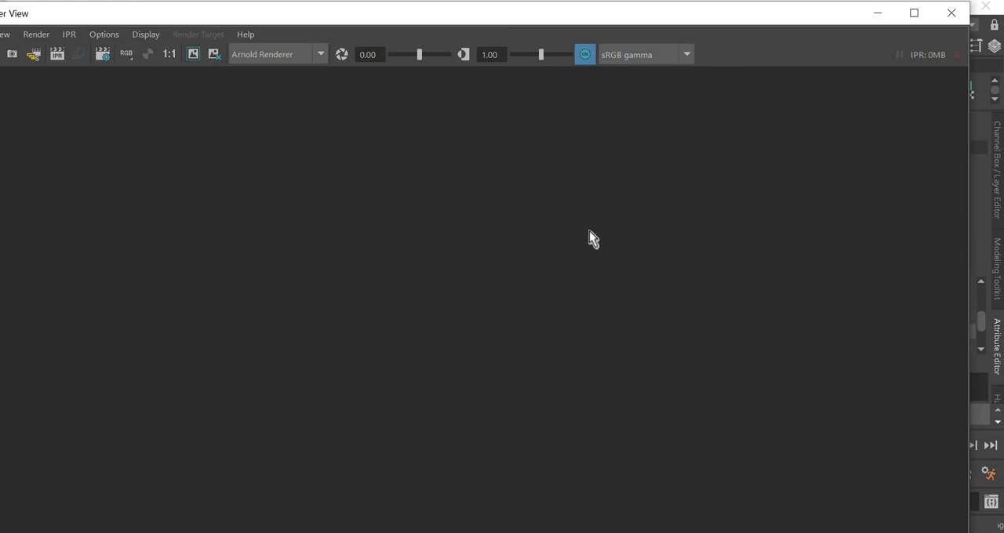
mouse_move(521, 228)
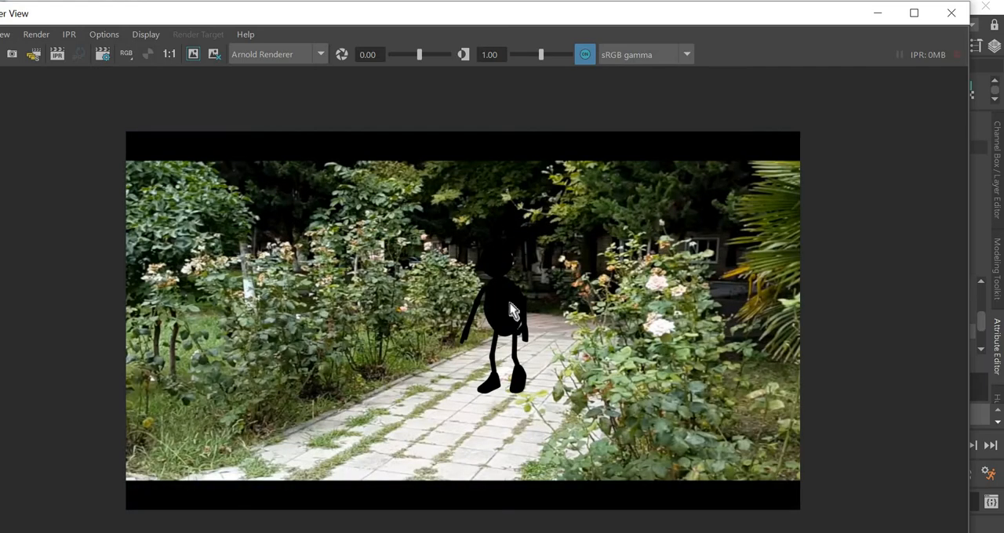
mouse_move(480, 265)
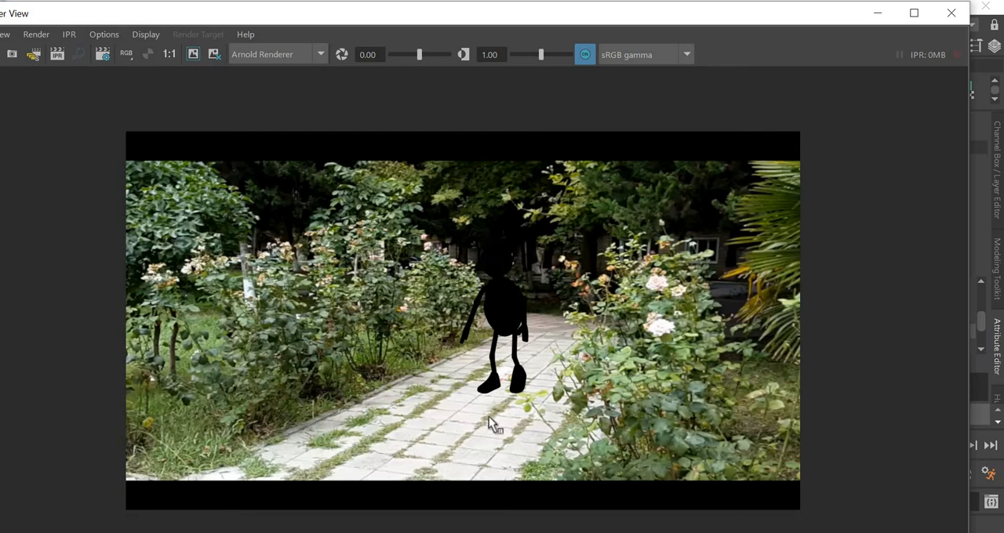
mouse_move(449, 155)
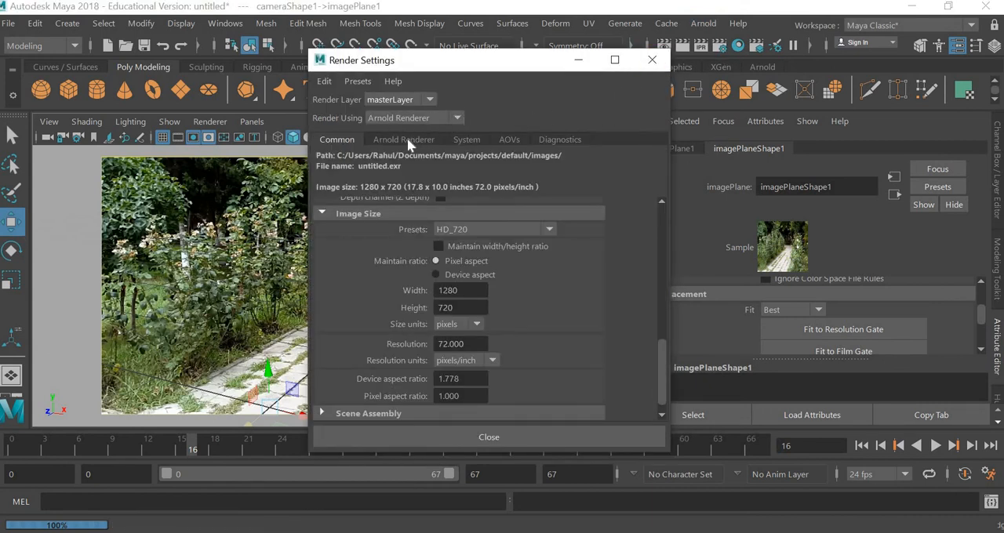
- Check the Arnold Renderer sampling settings and close Render Settings
click(403, 138)
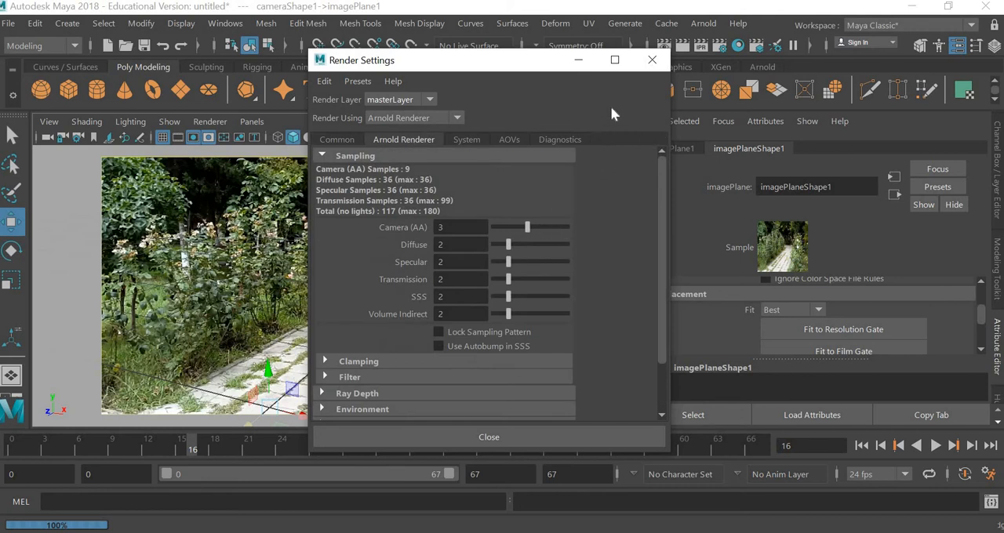
click(490, 436)
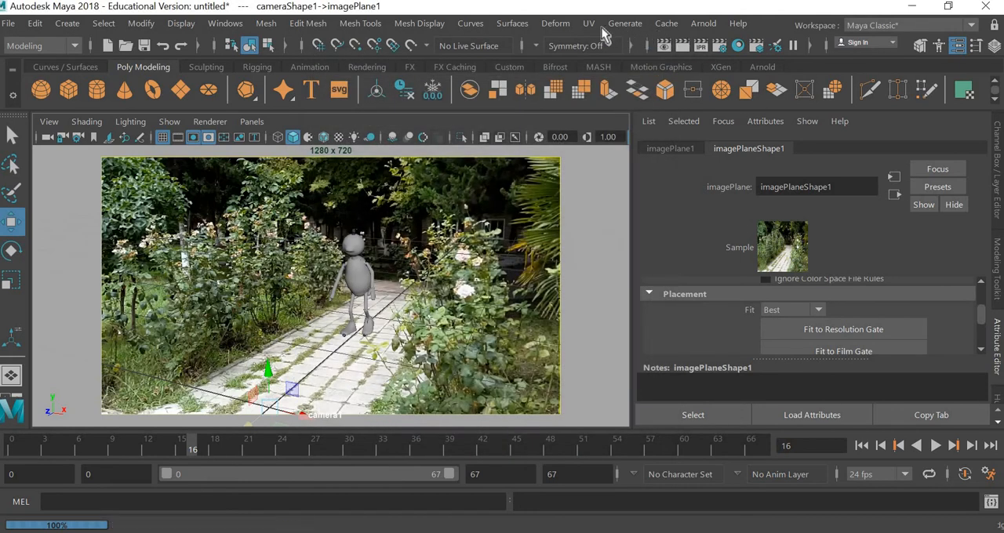
- Add an Arnold Physical Sky light from the Arnold Lights menu
click(703, 22)
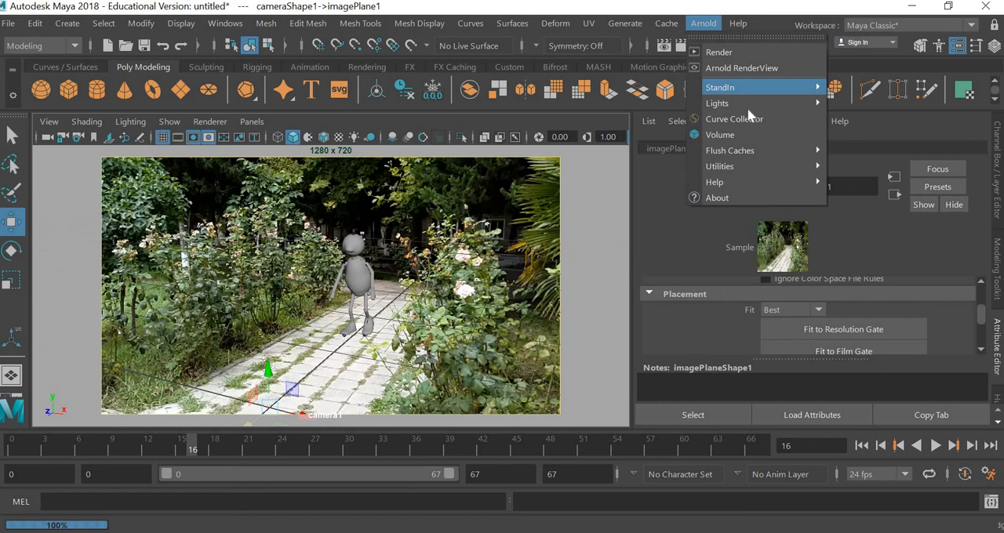
mouse_move(717, 104)
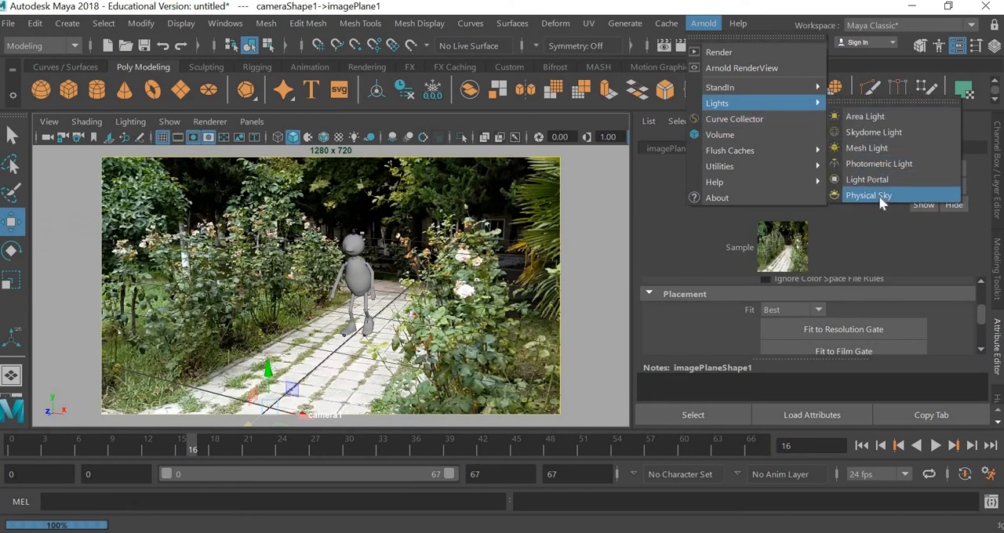
click(869, 194)
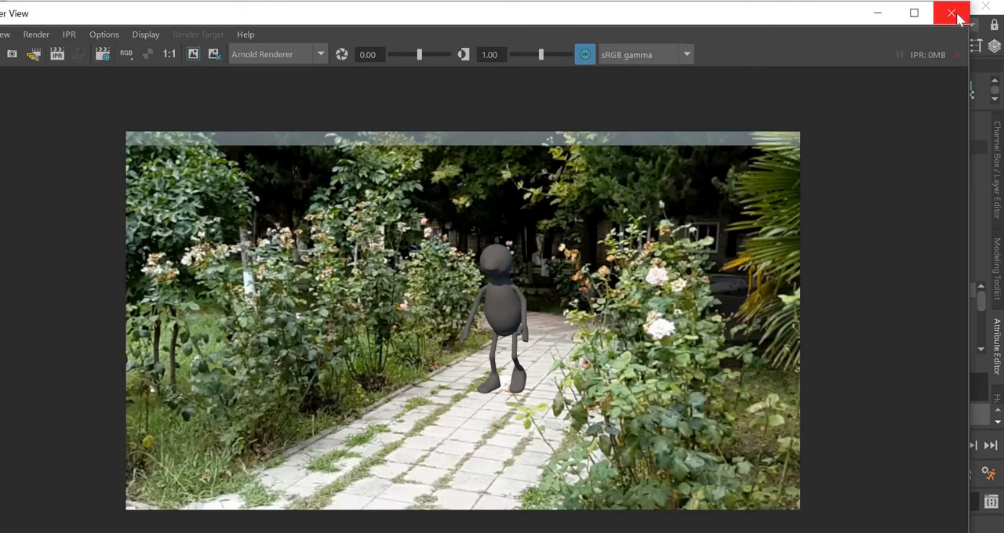
mouse_move(505, 298)
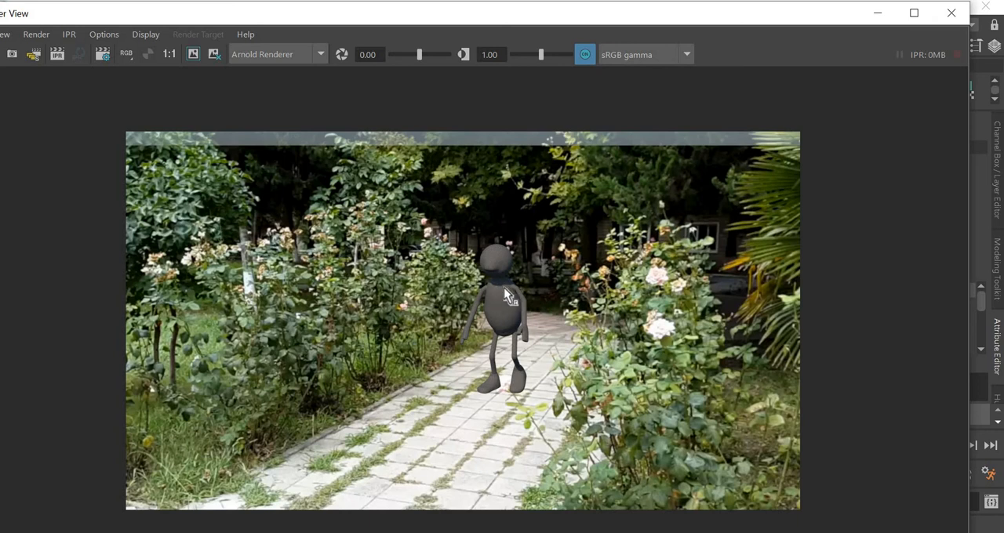
mouse_move(479, 402)
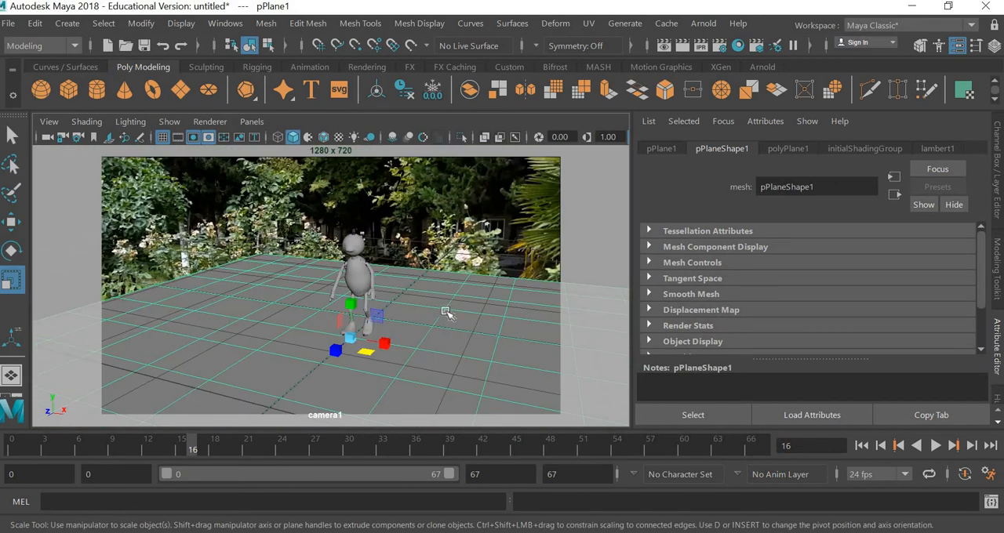
mouse_move(449, 320)
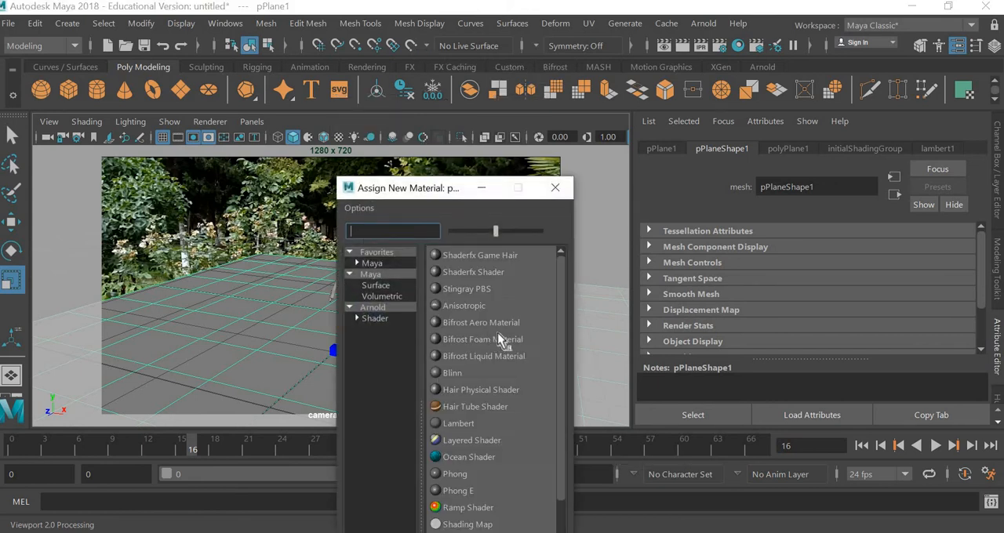
mouse_move(514, 426)
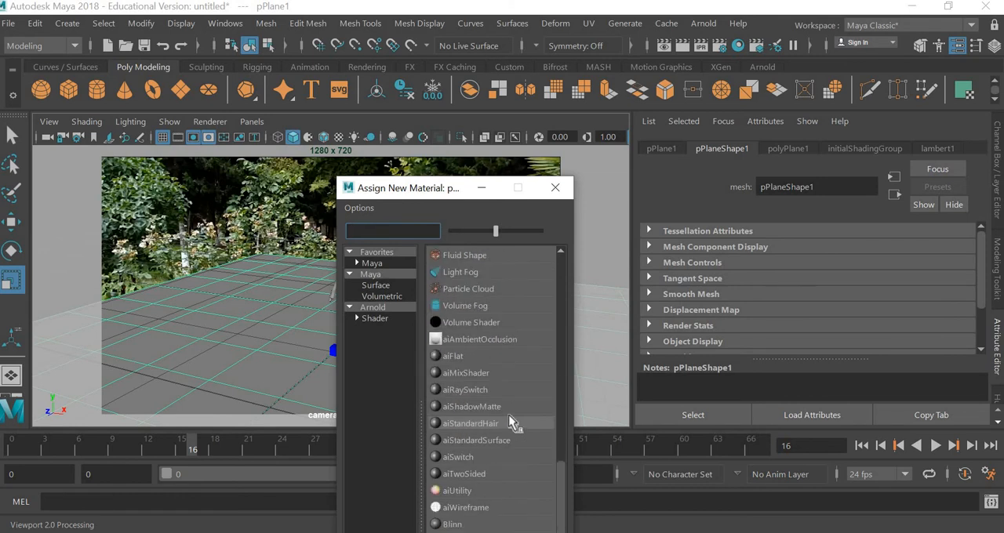
mouse_move(481, 406)
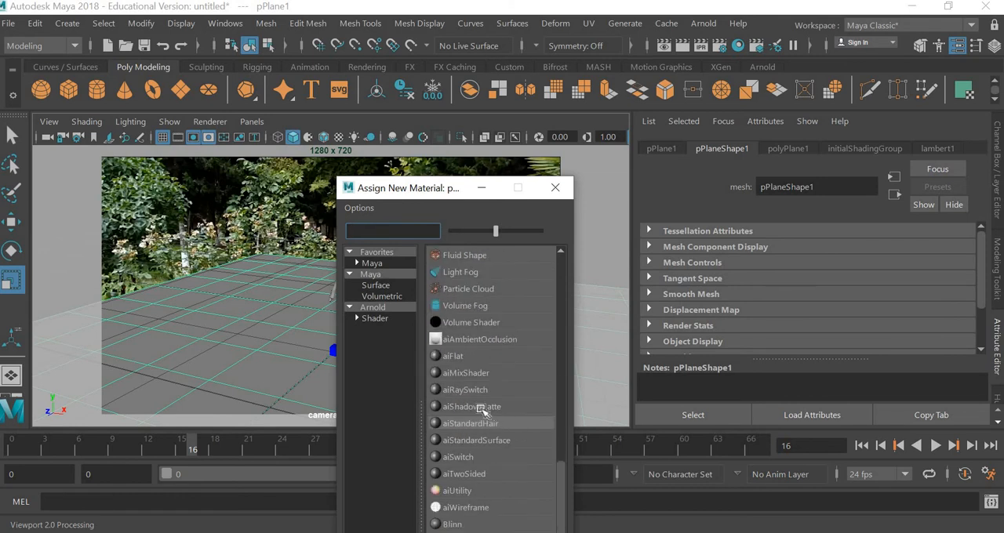
- Assign an aiShadowMatte material to the ground plane
click(471, 406)
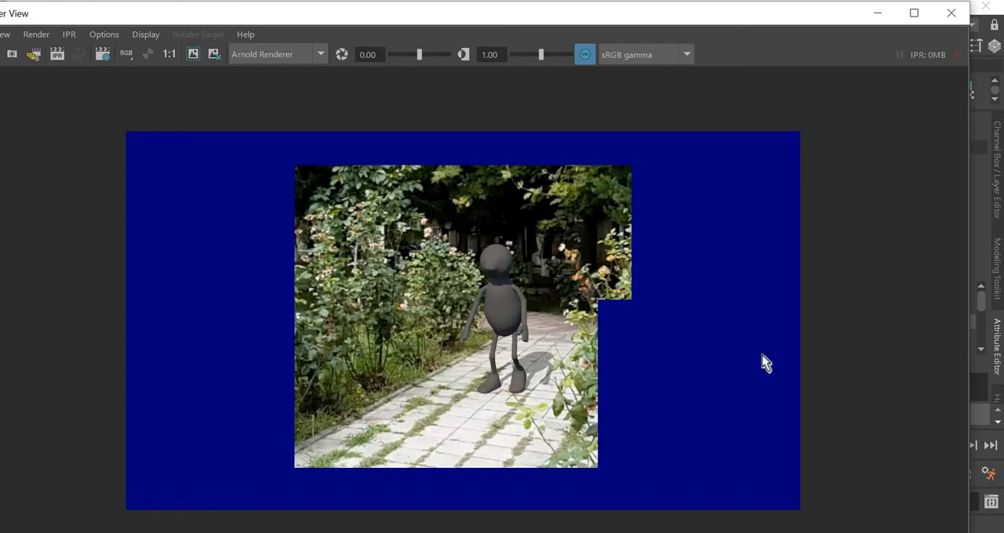
mouse_move(541, 383)
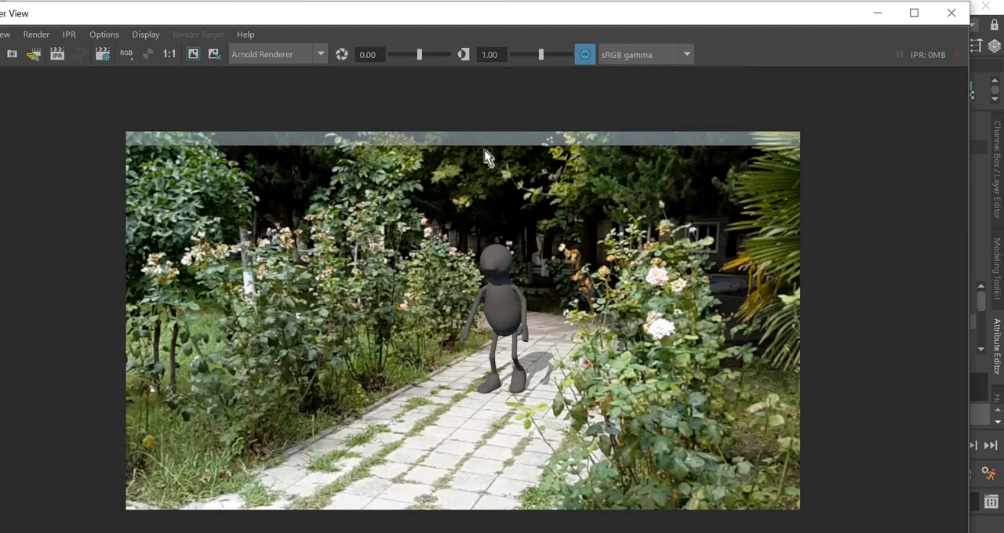
mouse_move(484, 145)
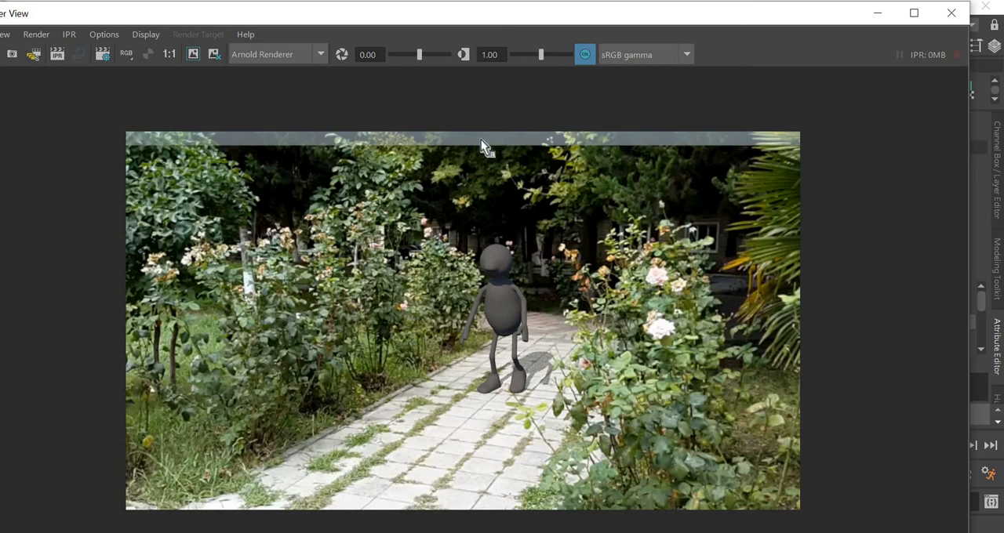
mouse_move(499, 147)
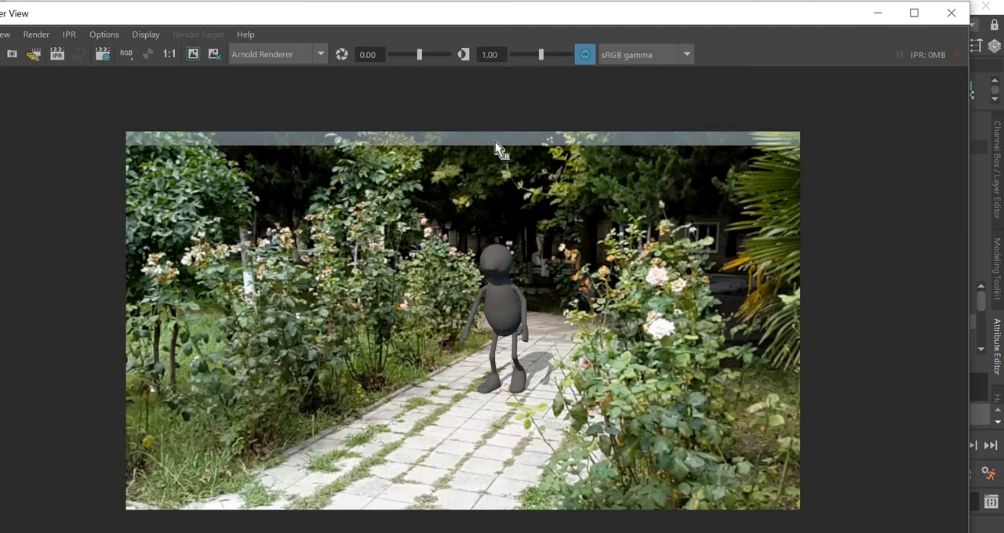
mouse_move(949, 16)
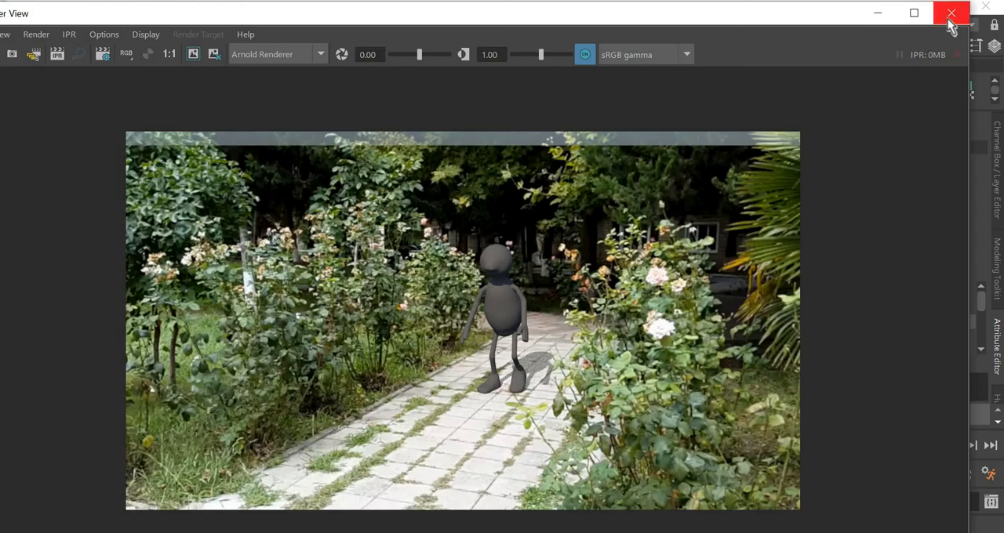
- Close the Render View window to return to the four-view workspace
click(948, 14)
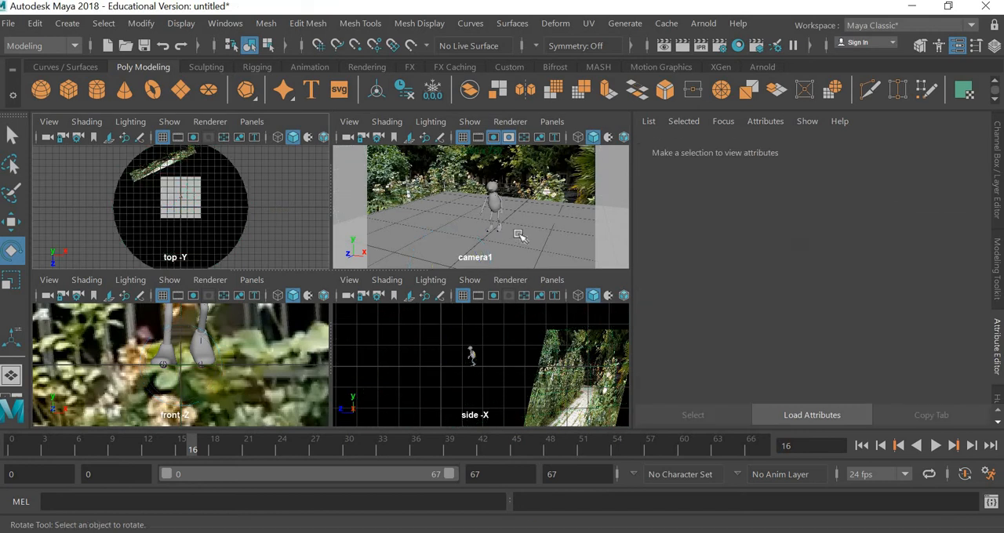
mouse_move(728, 47)
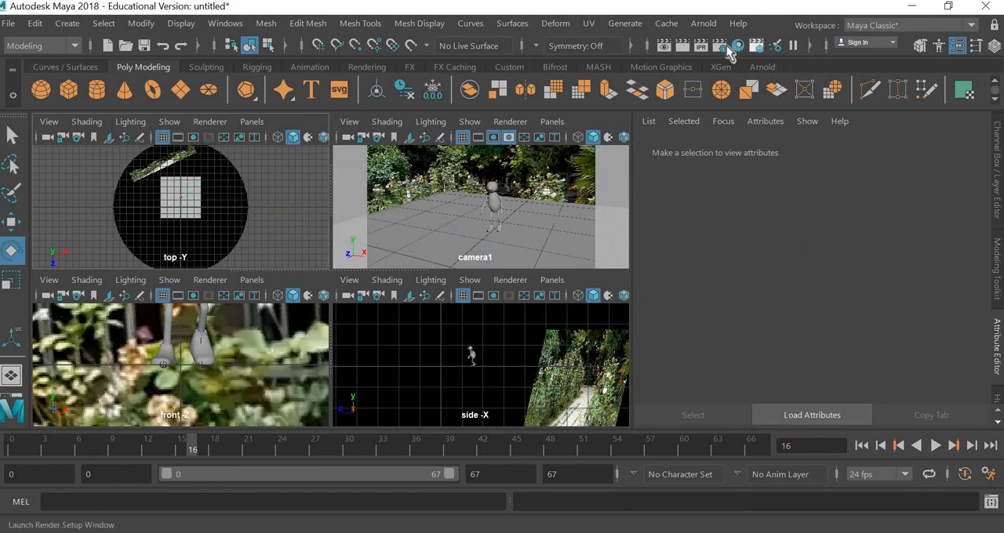
- Set Arnold's Diffuse samples to 3 in the Render Settings Sampling section
click(725, 44)
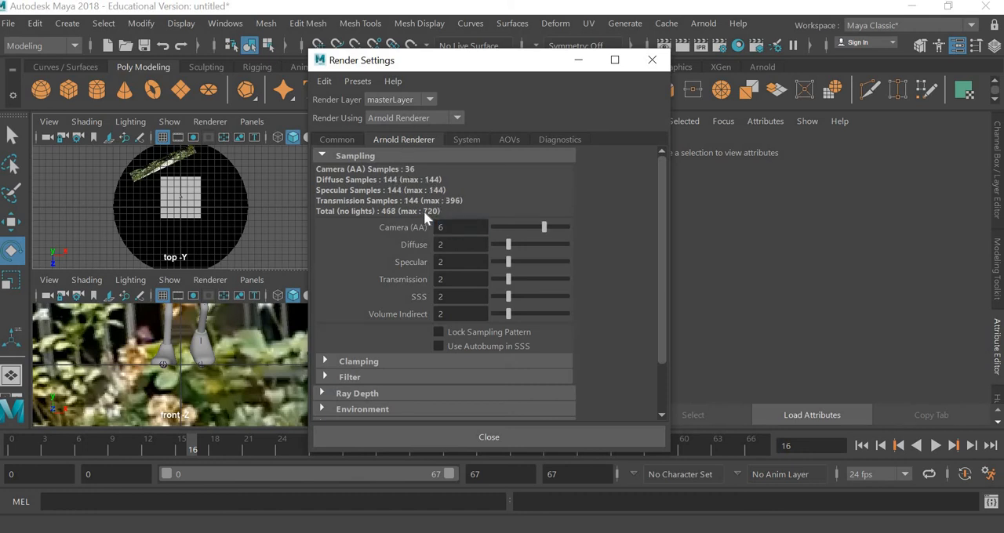
click(460, 245)
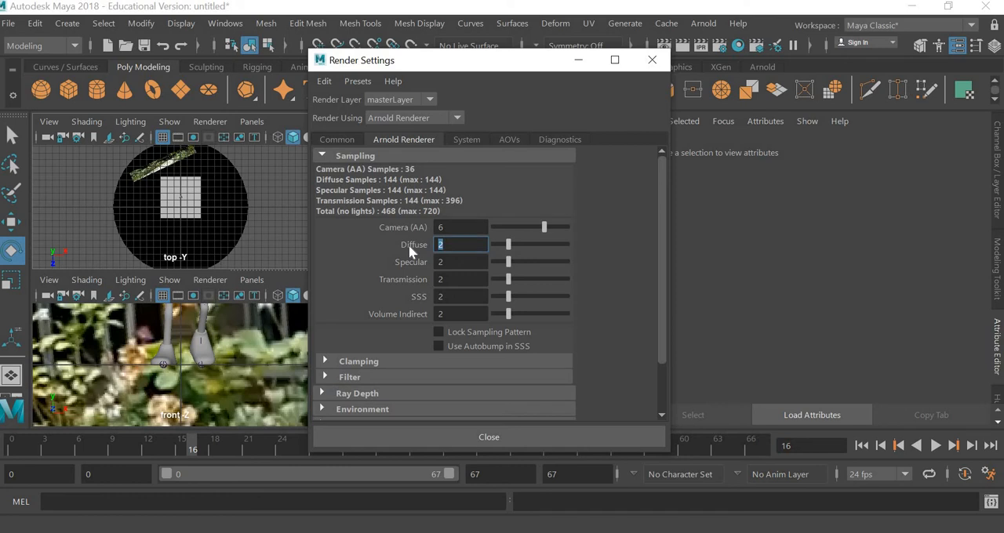
text(3)
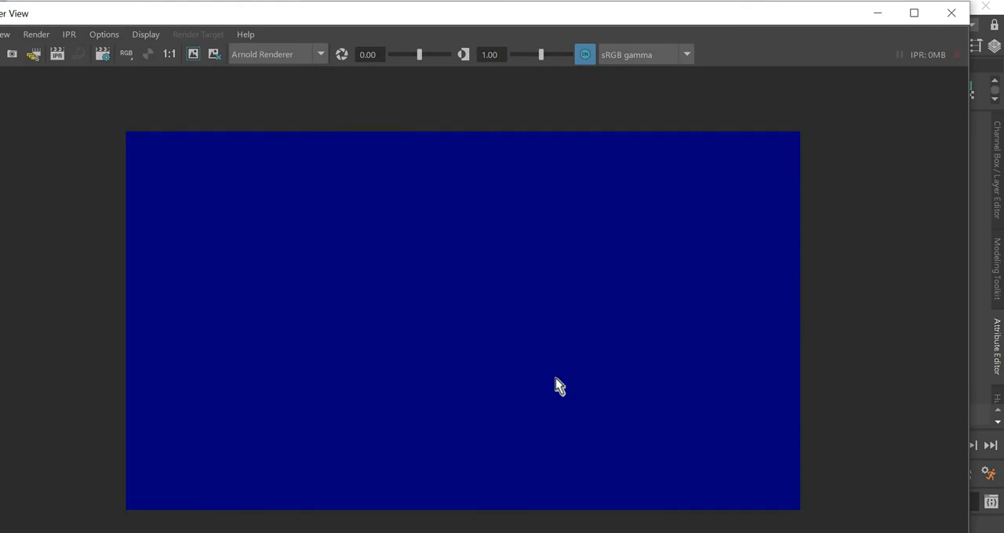
mouse_move(500, 206)
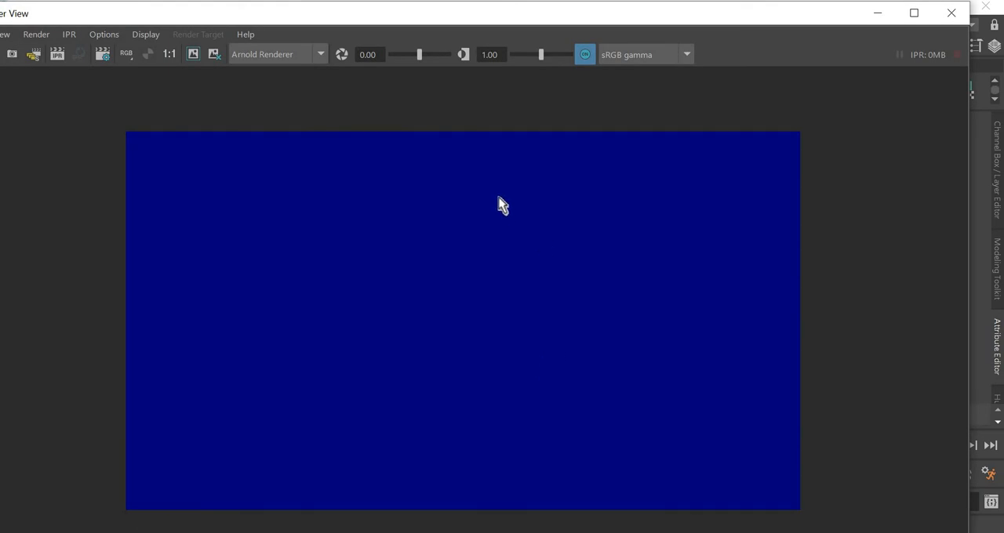
mouse_move(496, 143)
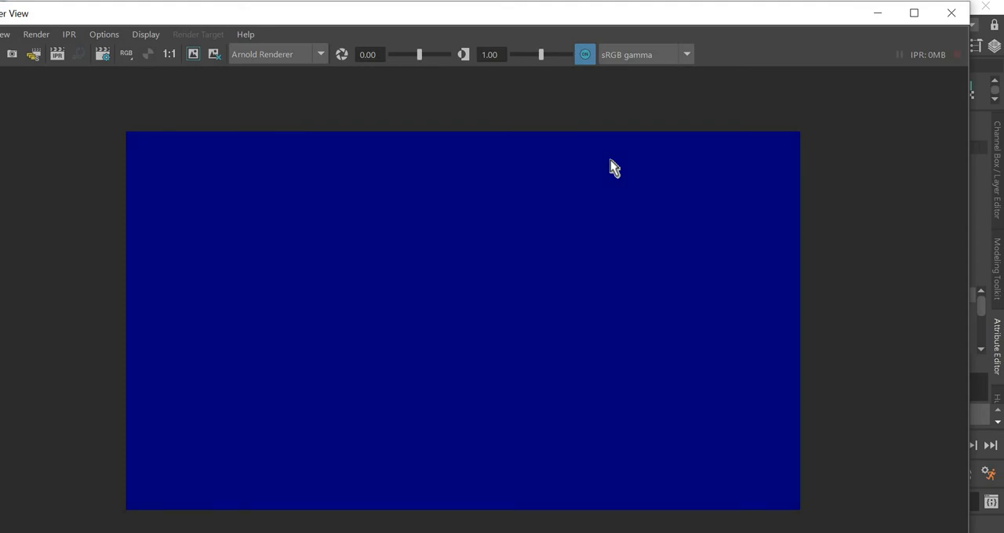
mouse_move(794, 264)
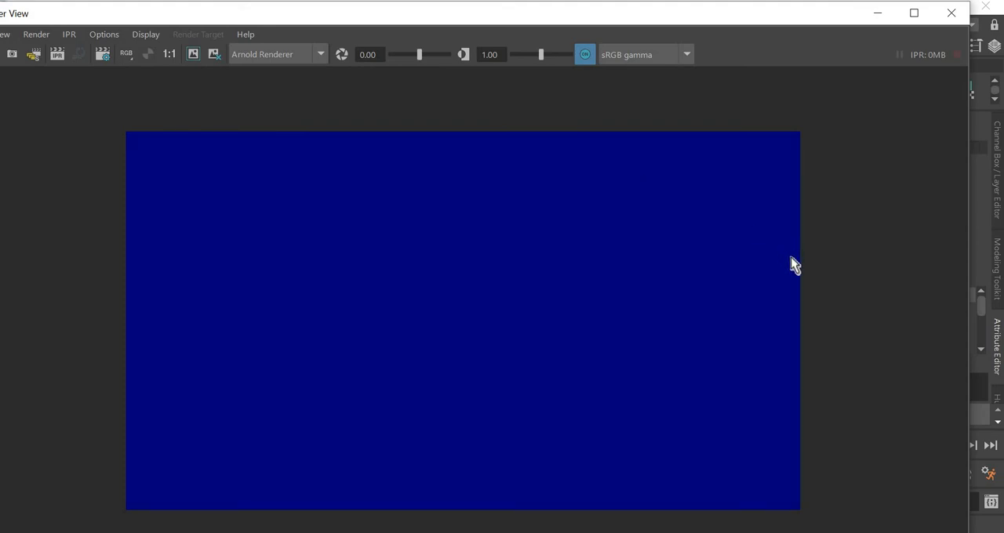
mouse_move(888, 266)
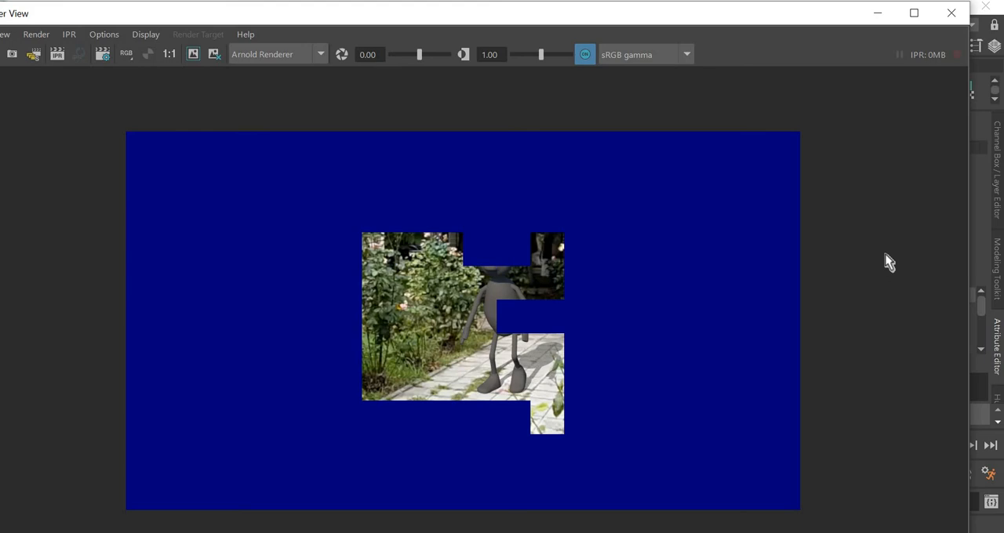
mouse_move(875, 251)
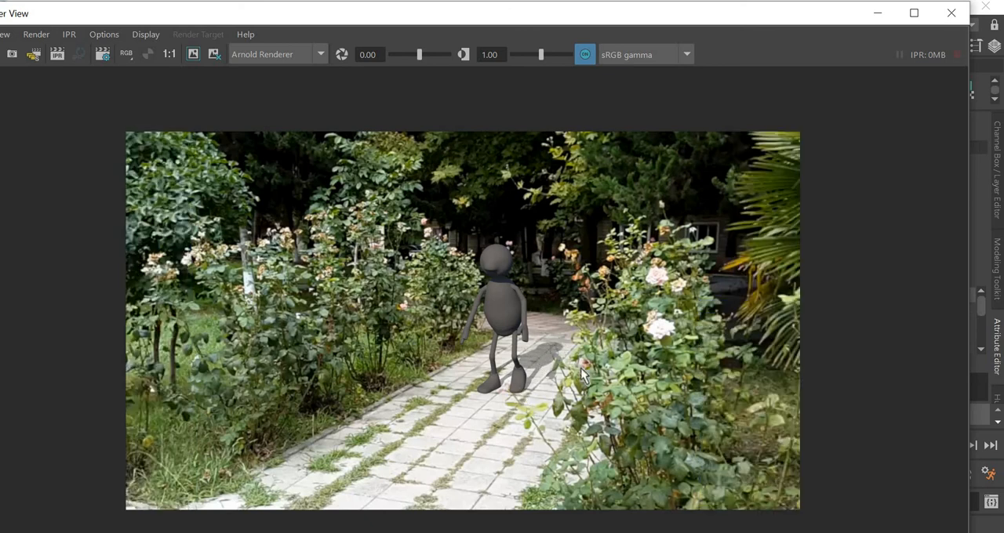
mouse_move(934, 38)
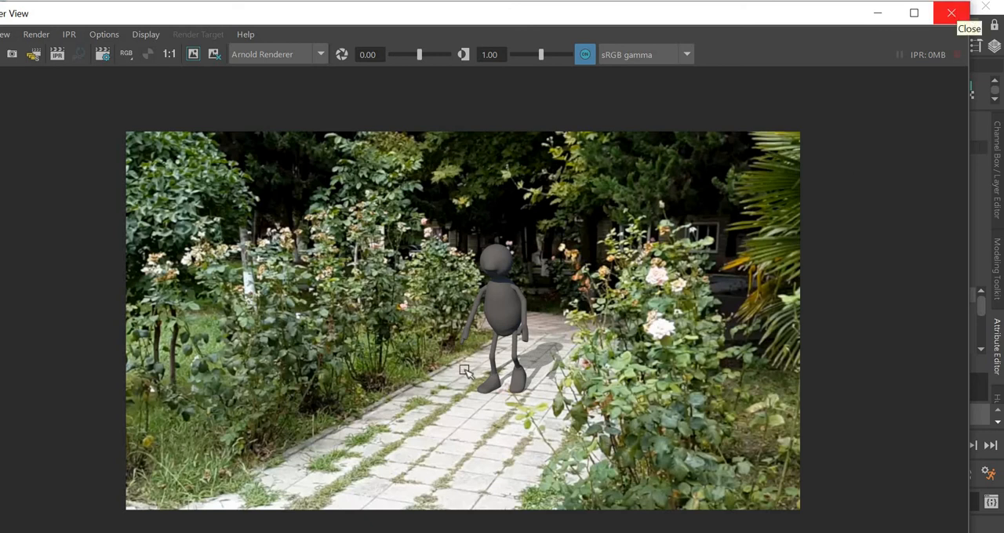
- Close the finished Render View showing the character on the garden path
click(941, 14)
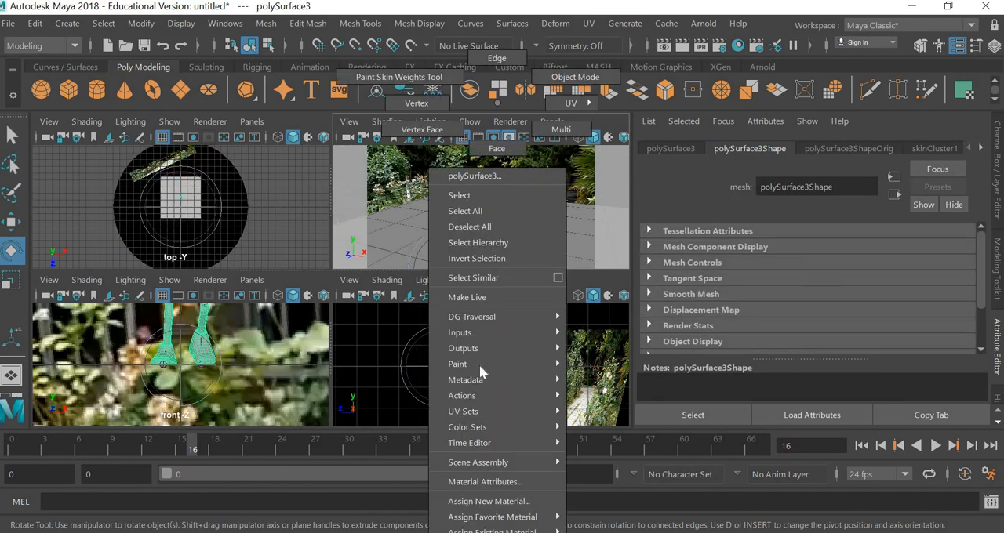
- Assign a new aiStandardSurface material to the character via Assign New Material
click(488, 502)
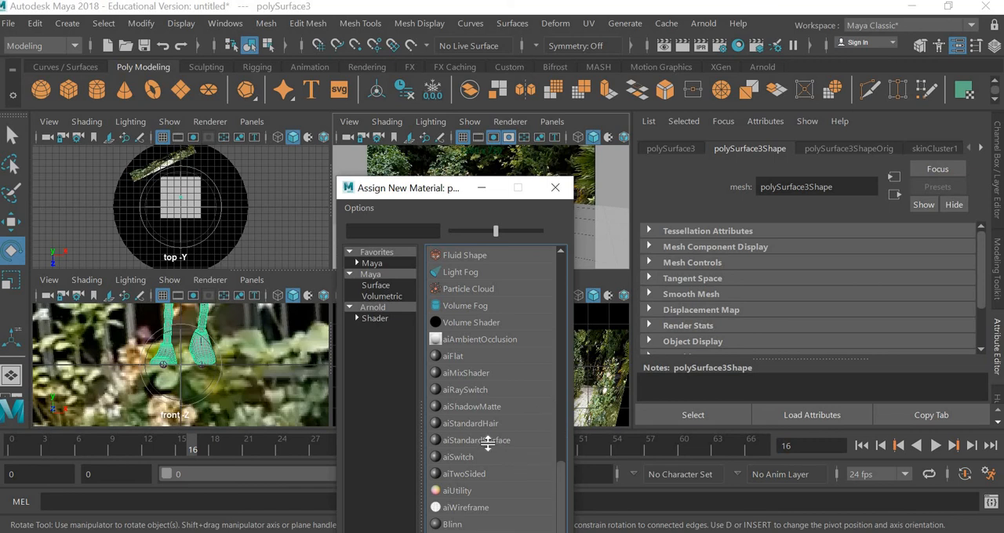
click(477, 440)
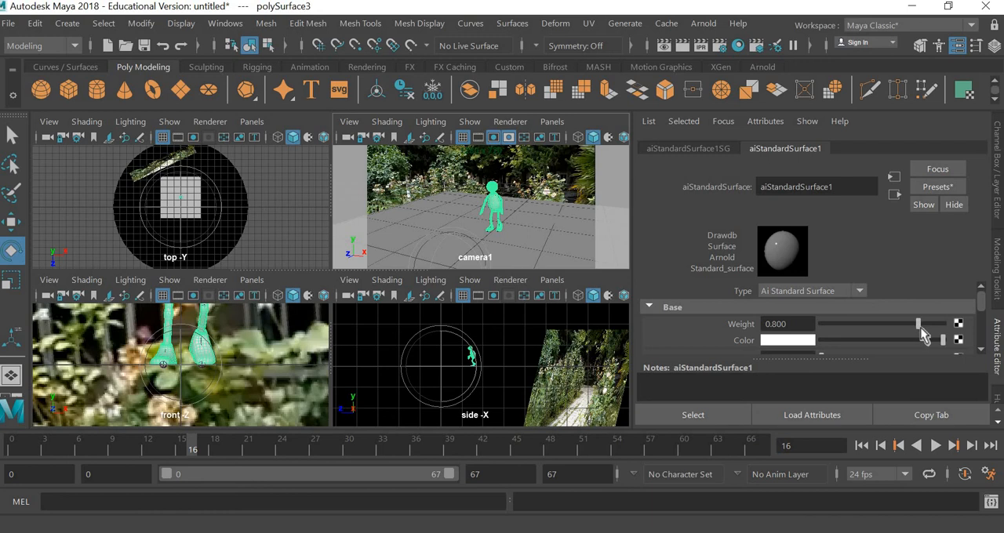
- Raise the material's Base Weight to full 1.0 for a pure white surface
drag(918, 323, 944, 323)
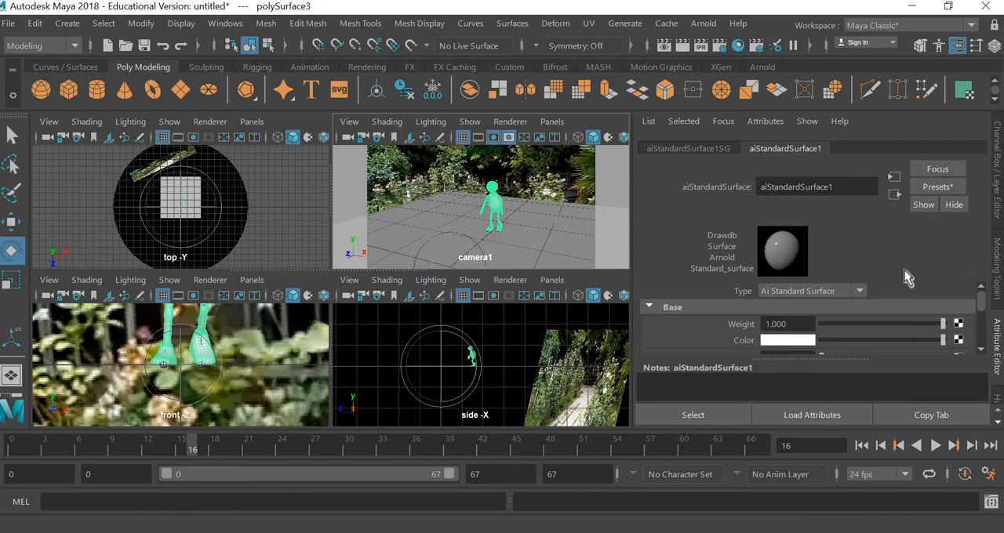
mouse_move(687, 282)
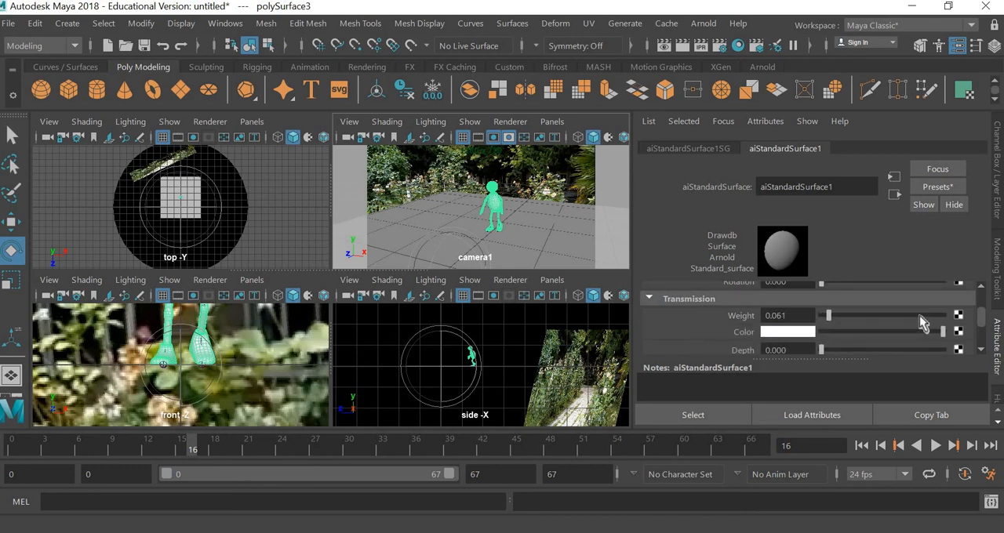
drag(825, 316, 917, 316)
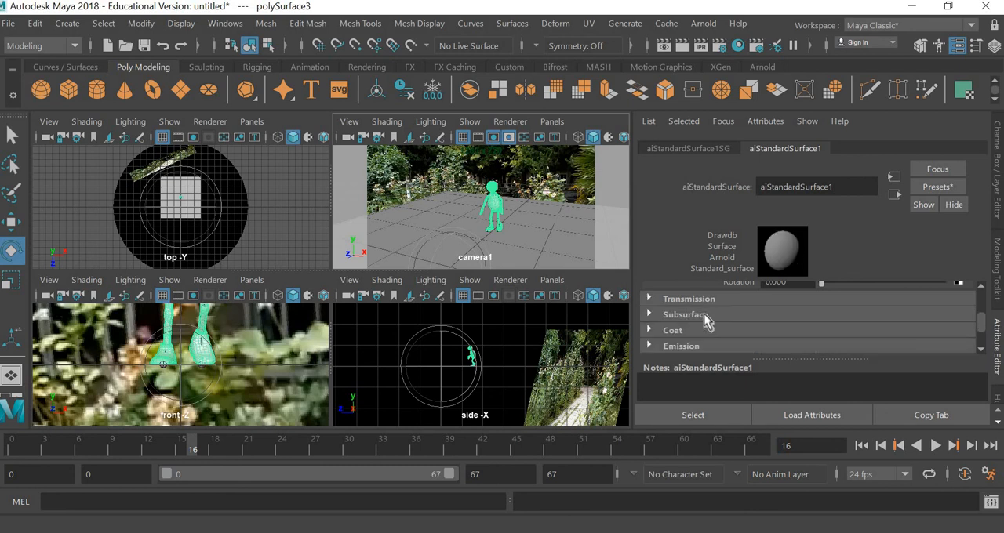
mouse_move(699, 351)
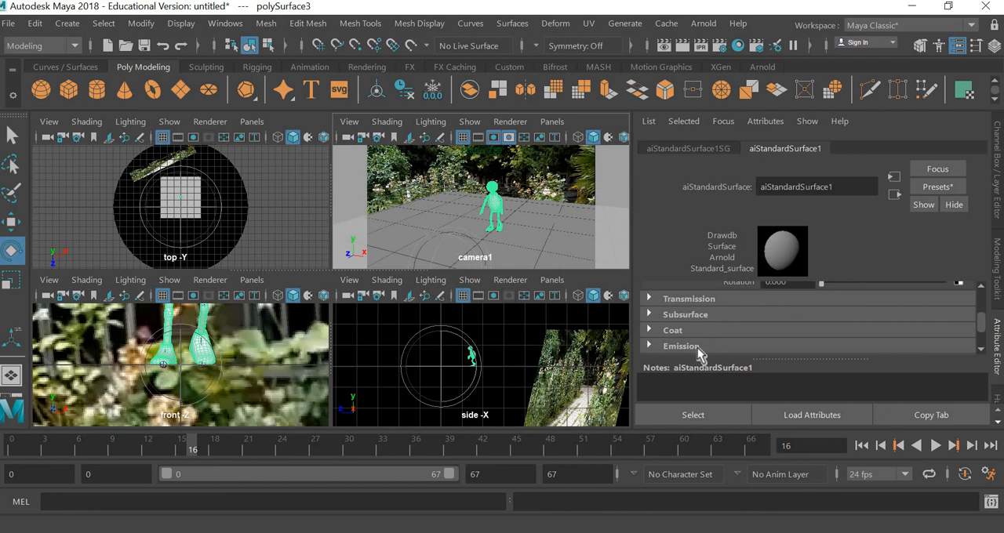
- Give the material a faint Emission Weight of about 0.14
click(672, 345)
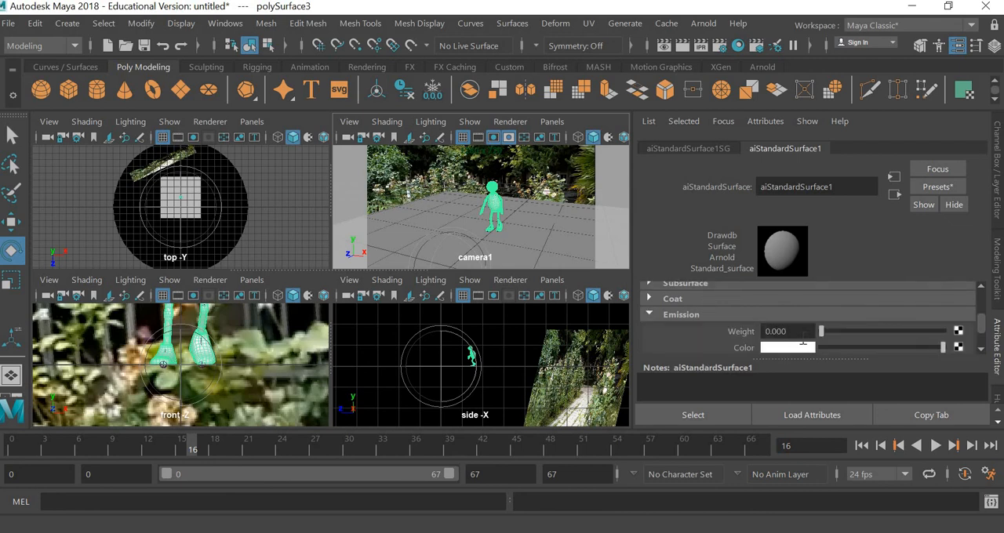
drag(822, 331, 838, 331)
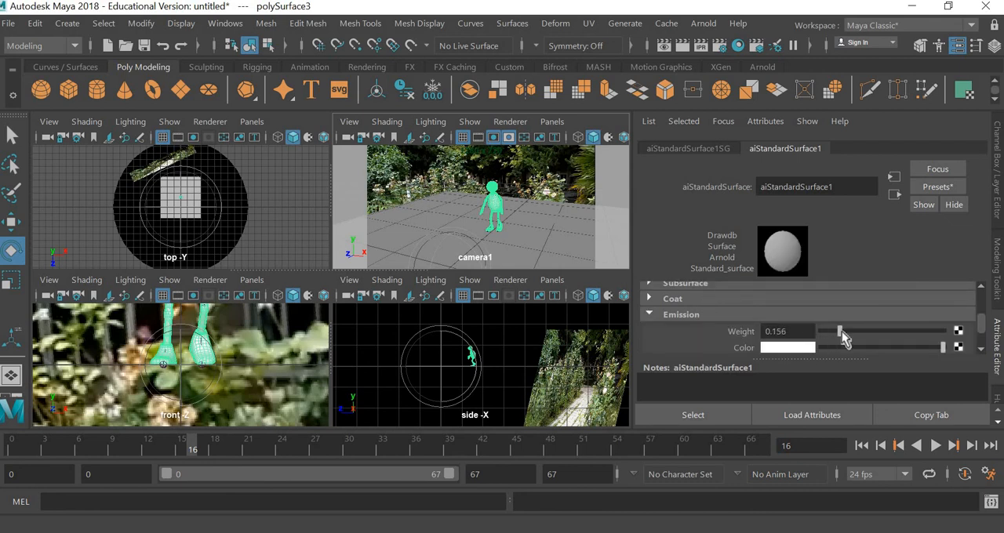
drag(844, 331, 837, 331)
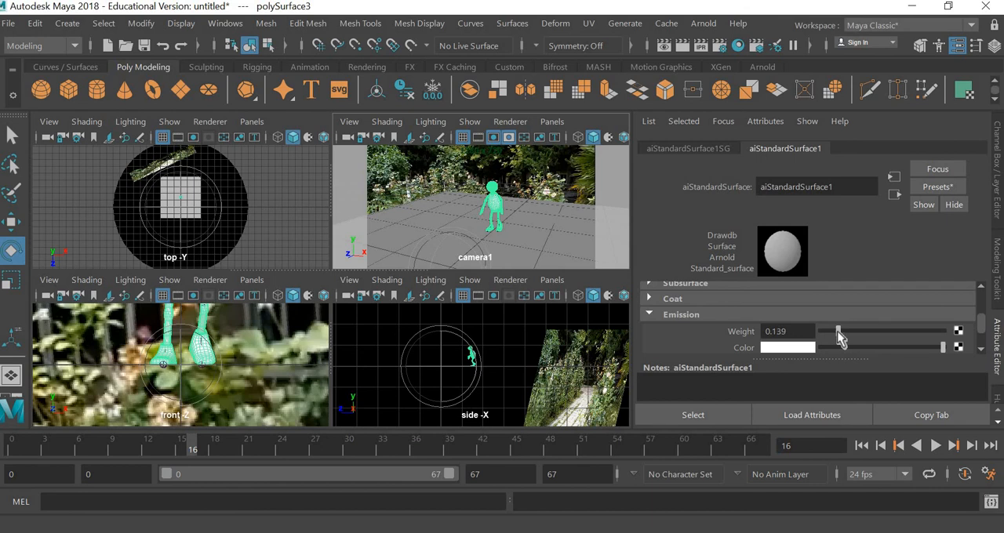
drag(838, 331, 845, 331)
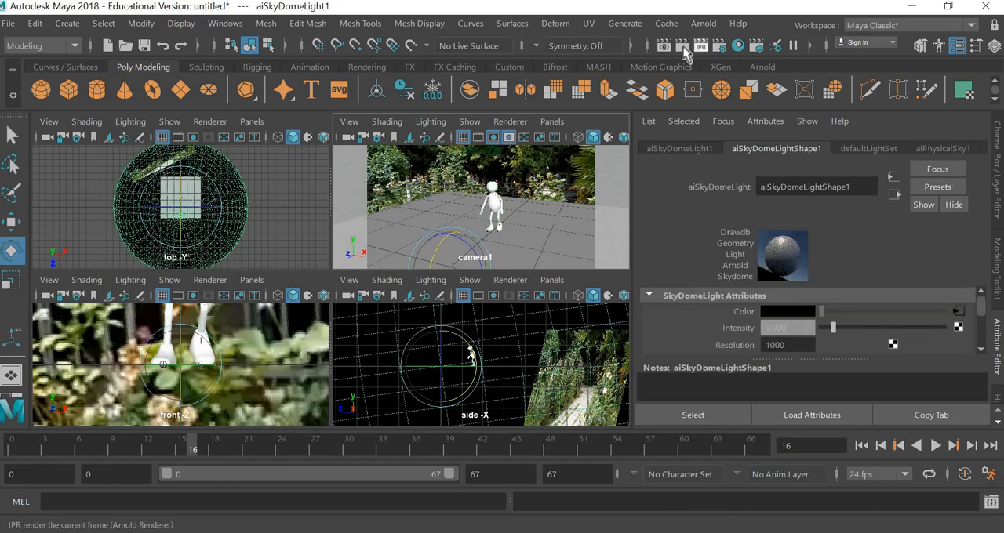
- Render the current frame with Arnold to check the glowing white character
click(667, 44)
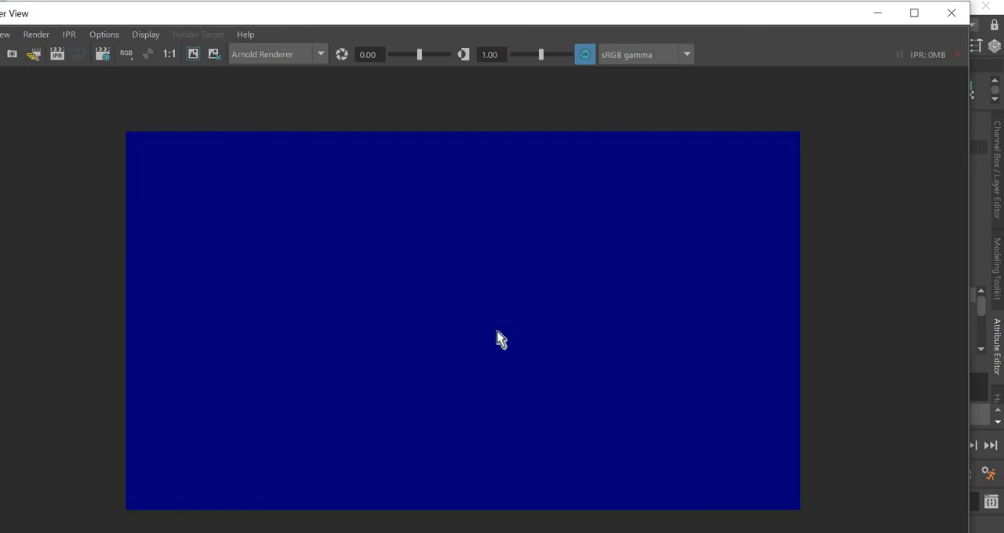
mouse_move(533, 391)
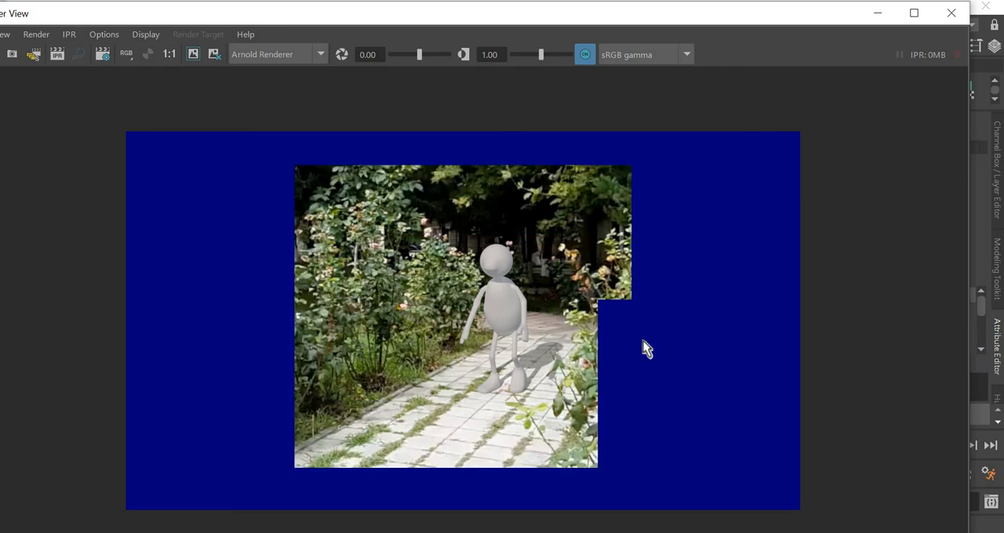
mouse_move(950, 14)
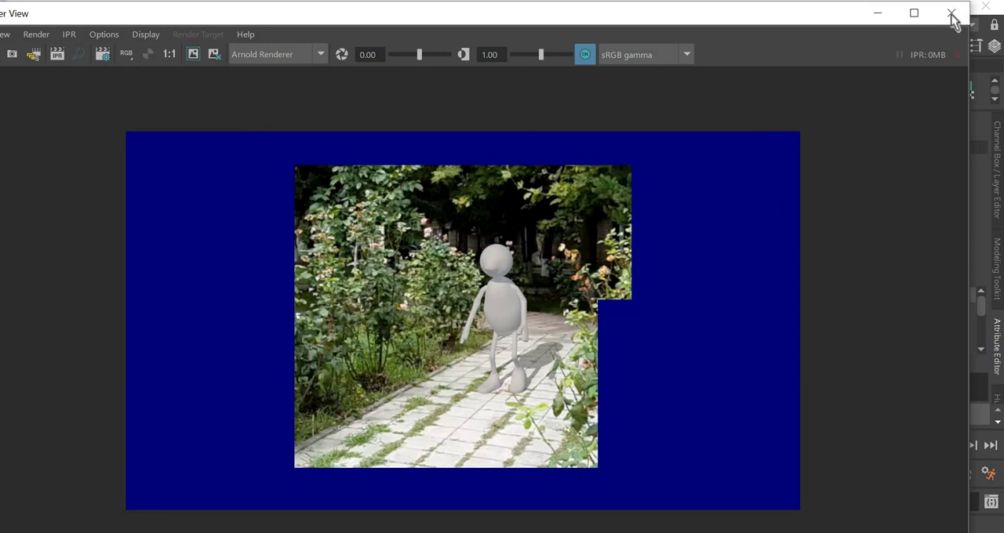